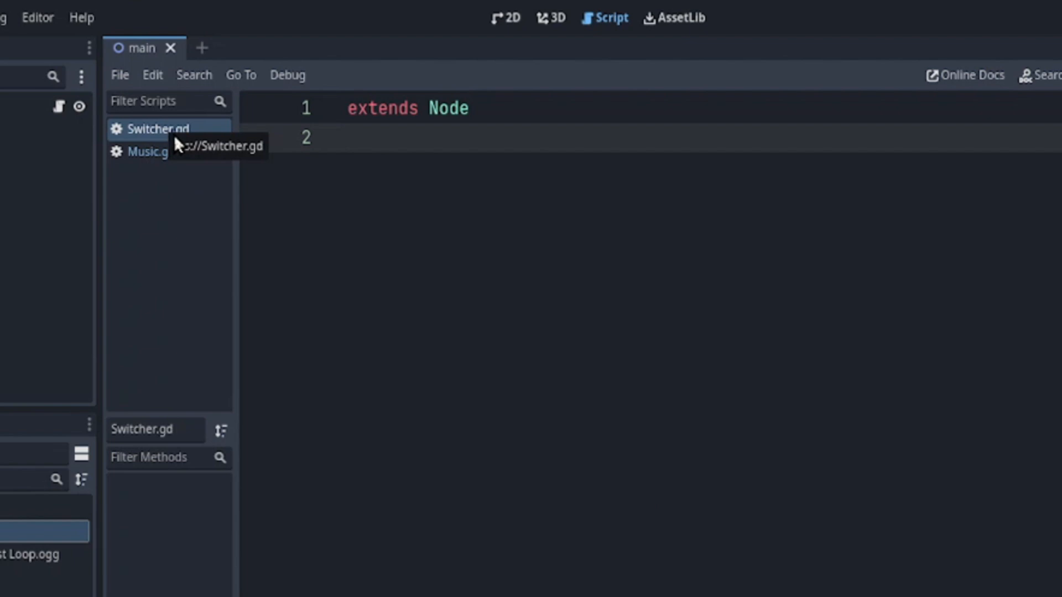
mouse_move(233, 202)
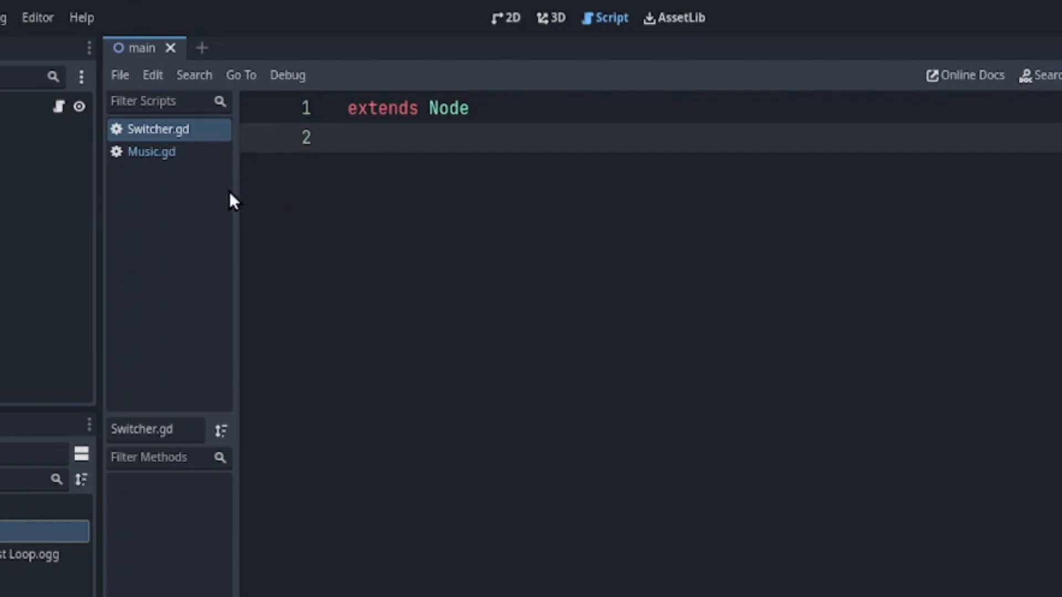
- View Switcher.gd and Music.gd (extends AudioStreamPlayer), then open the Project menu
click(463, 289)
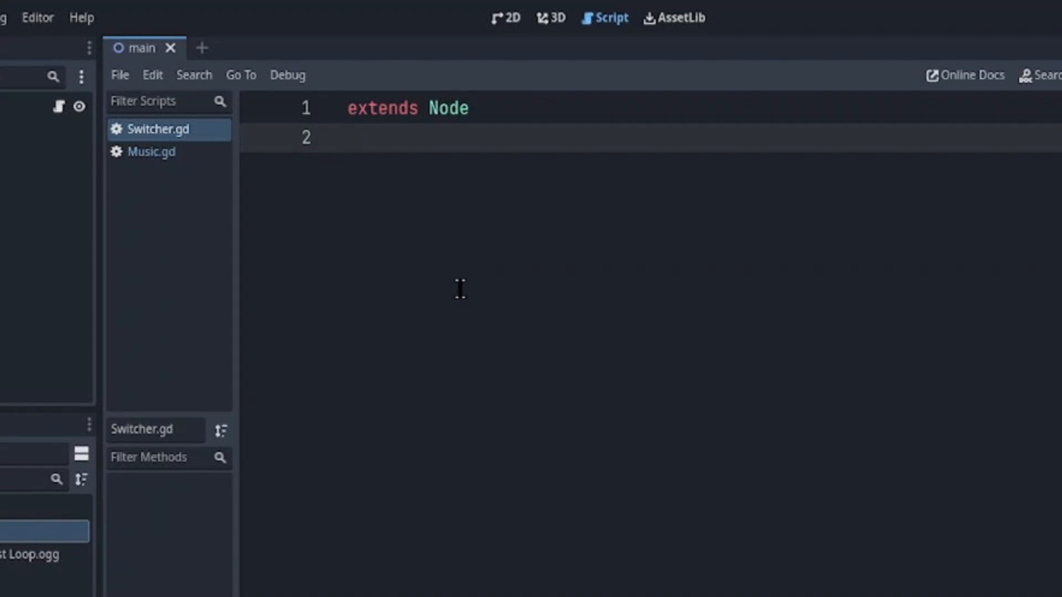
click(151, 152)
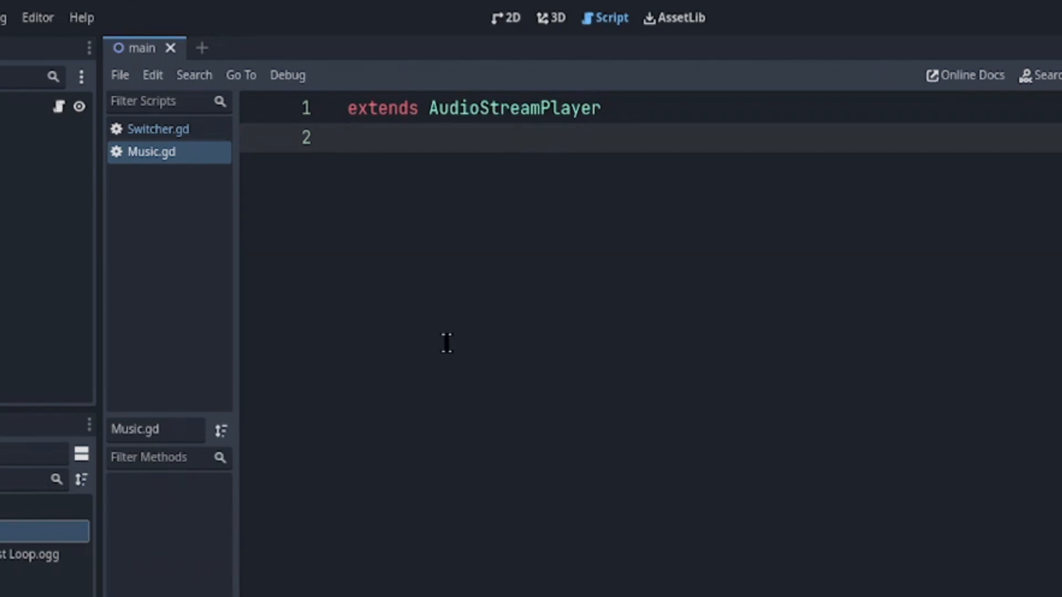
click(78, 46)
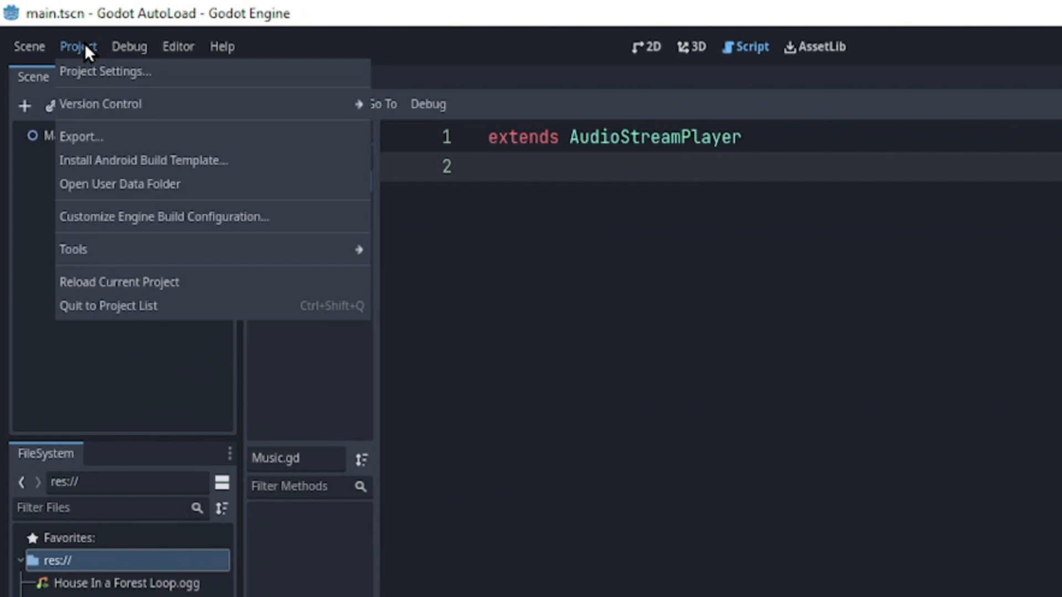
- Add res://Music.gd as an autoload named 'Music' with global variable enabled
click(105, 72)
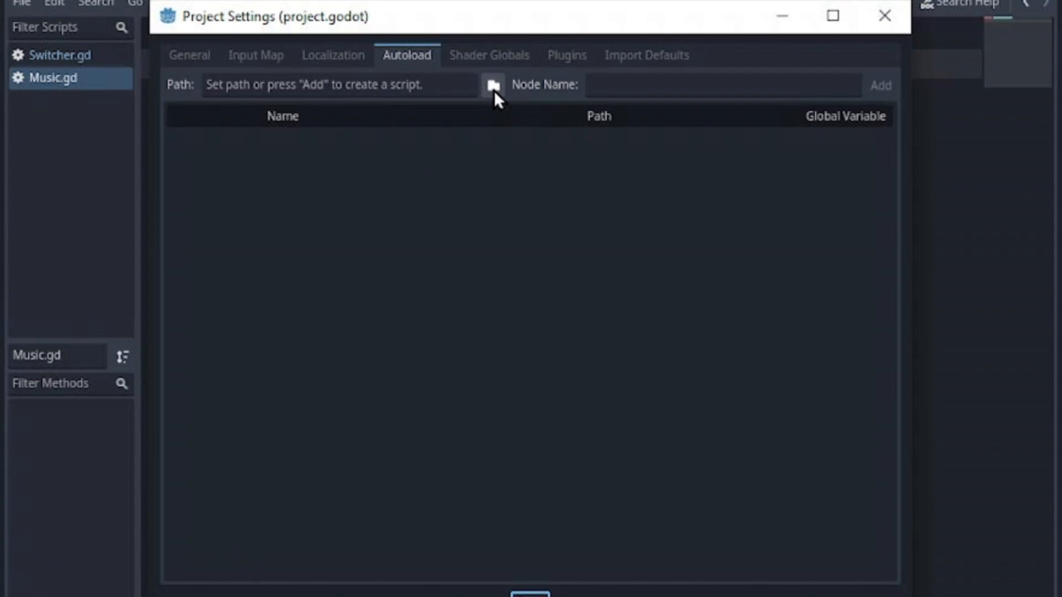
click(492, 85)
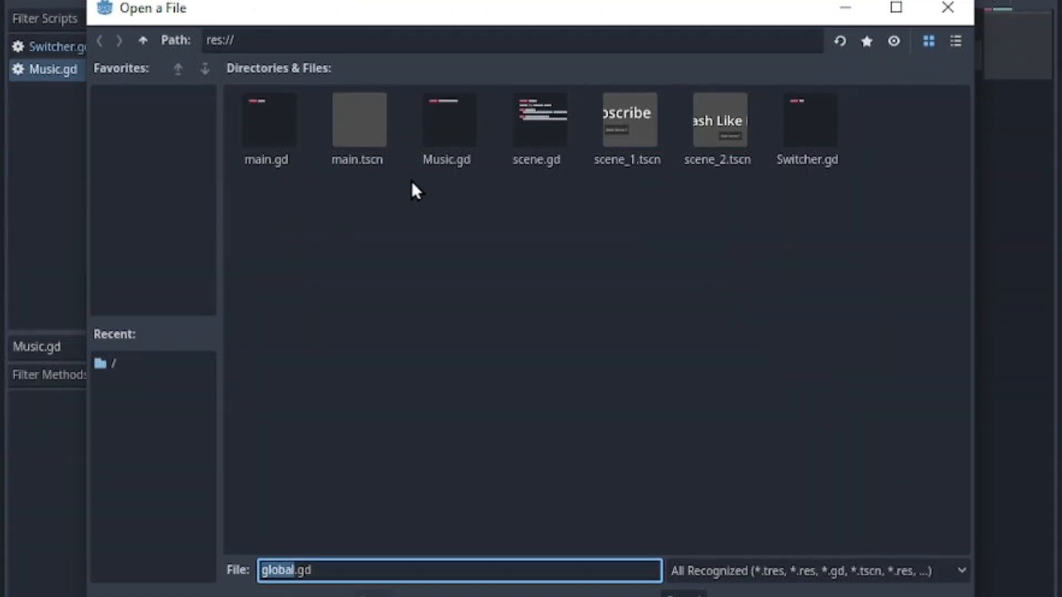
click(446, 120)
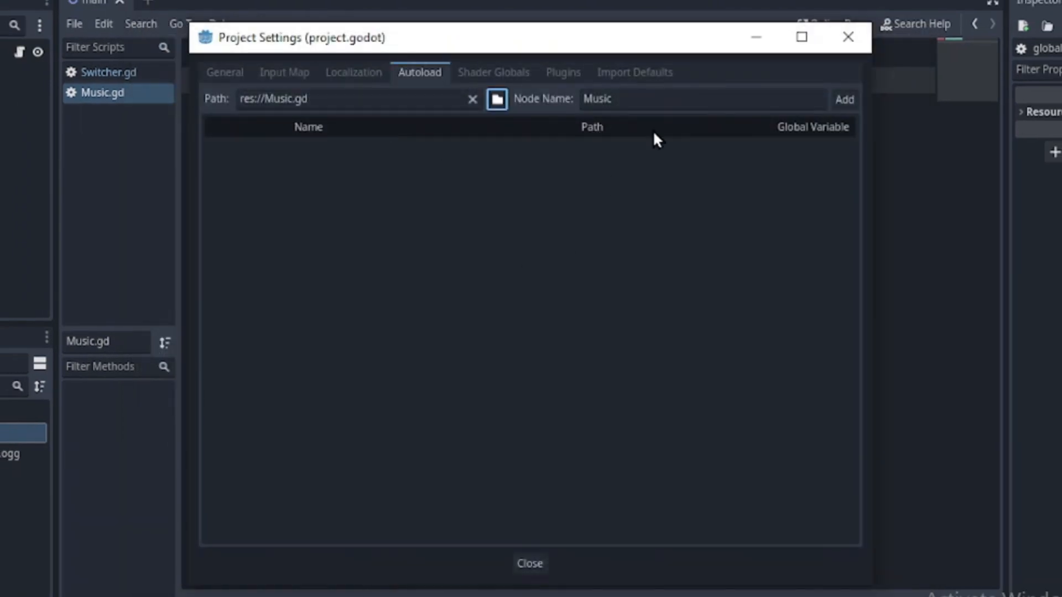
mouse_move(775, 139)
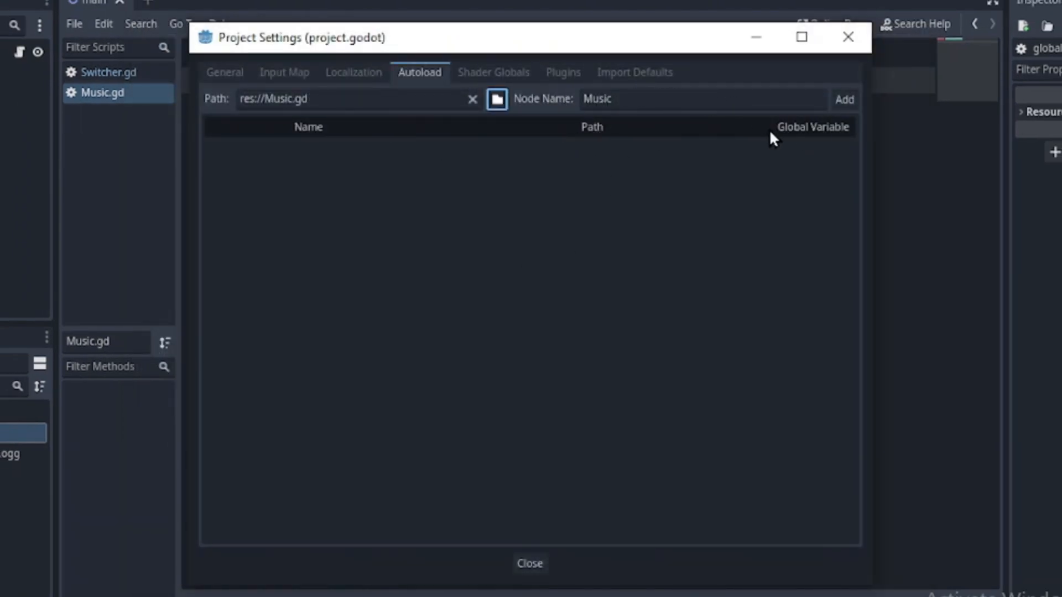
click(845, 99)
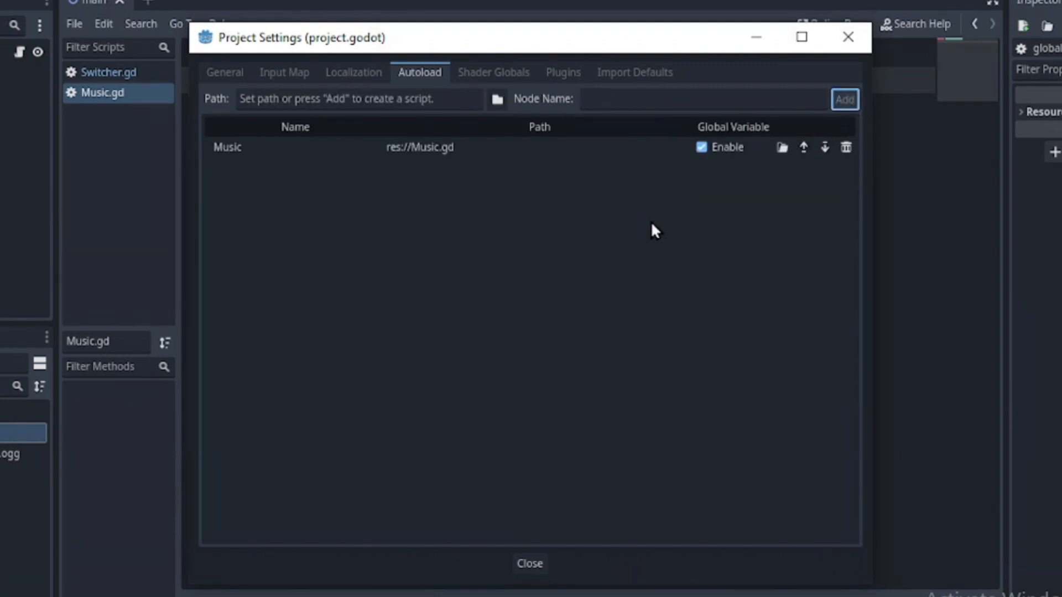
mouse_move(537, 205)
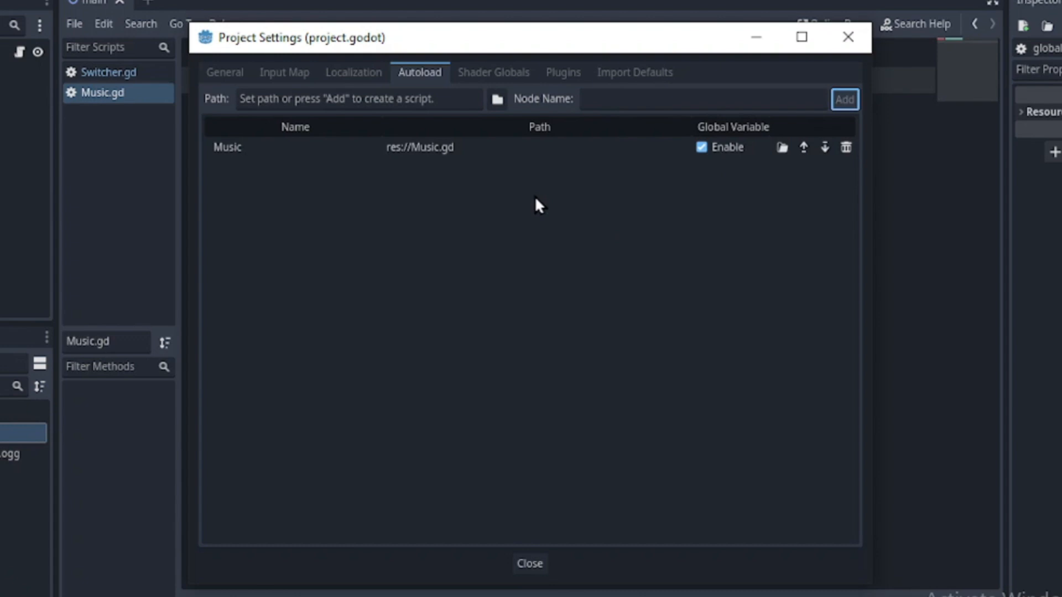
click(497, 99)
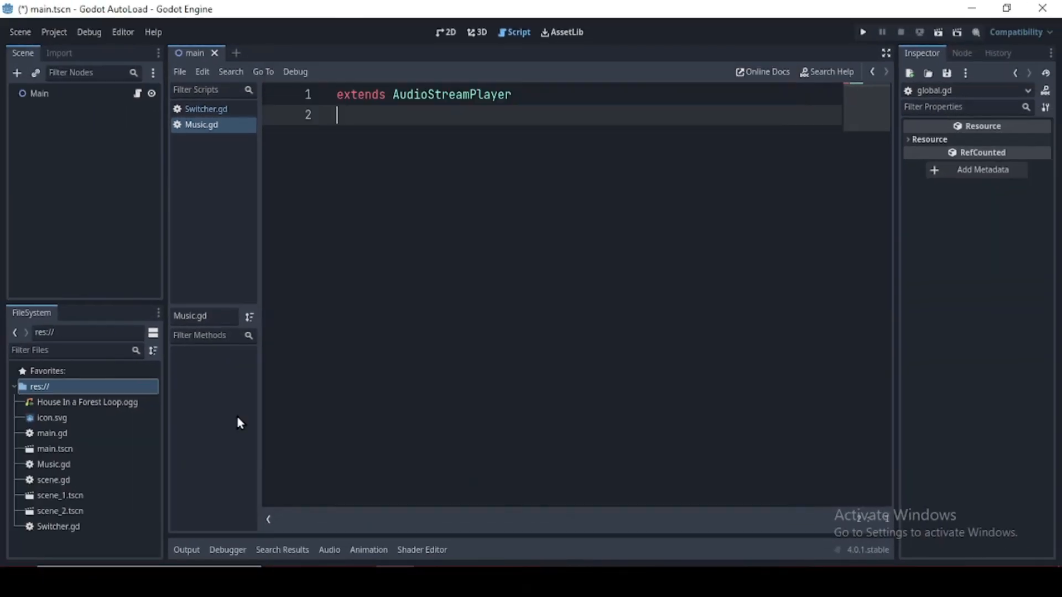
mouse_move(332, 205)
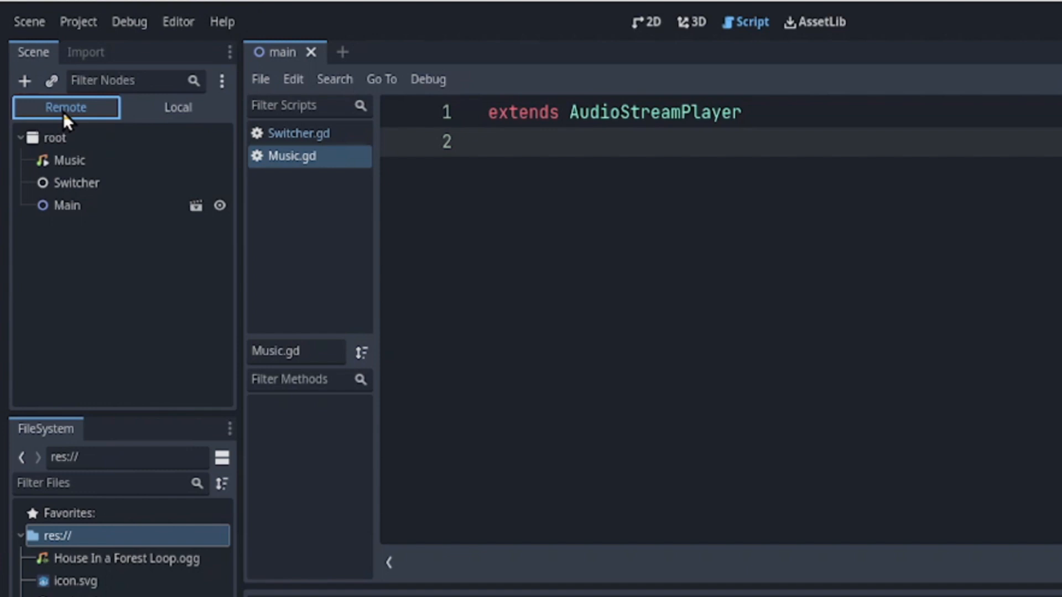
mouse_move(80, 195)
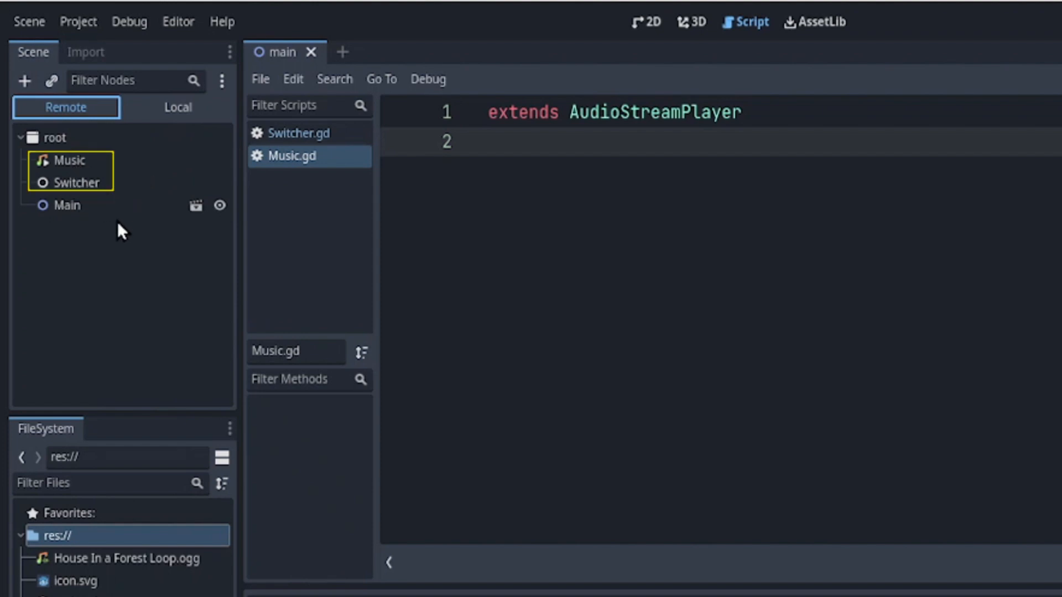
- Inspect the running Switcher and Music autoload nodes in the Remote scene tree
click(76, 182)
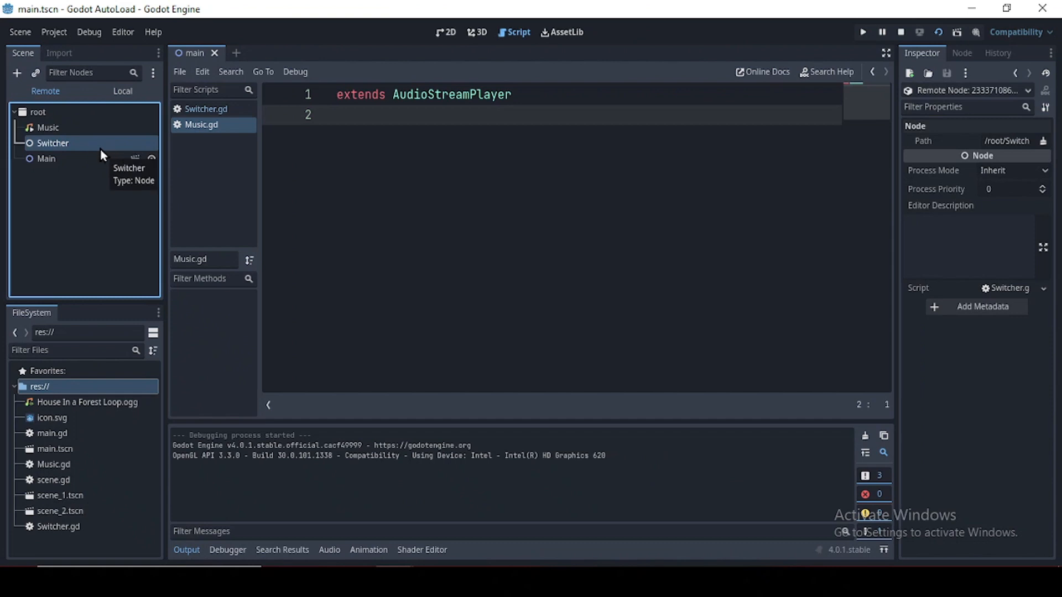
click(47, 127)
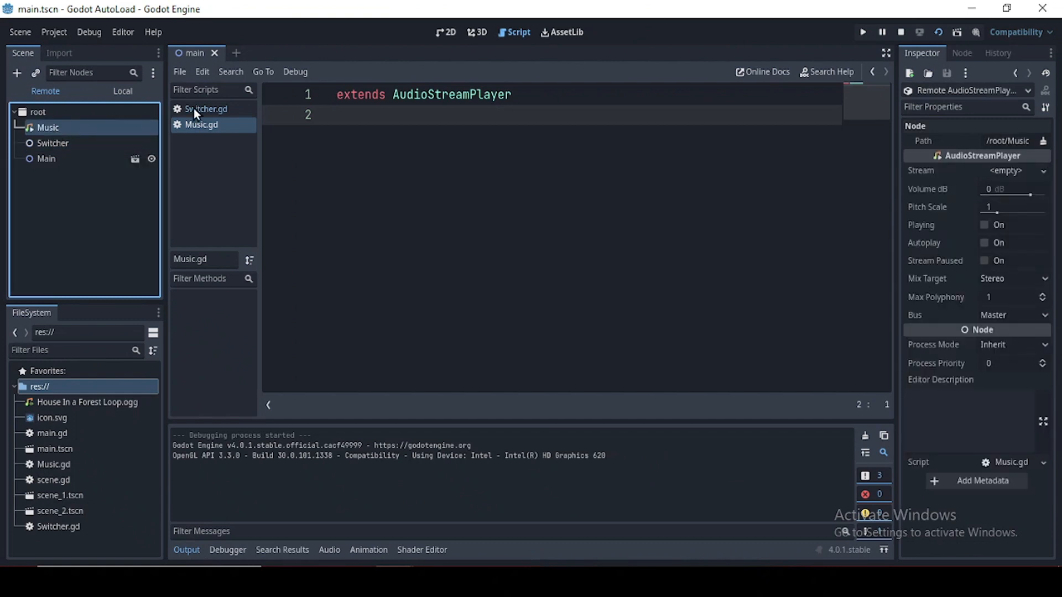
- Move Switcher above Music in the autoload order, then open Switcher.gd
click(17, 73)
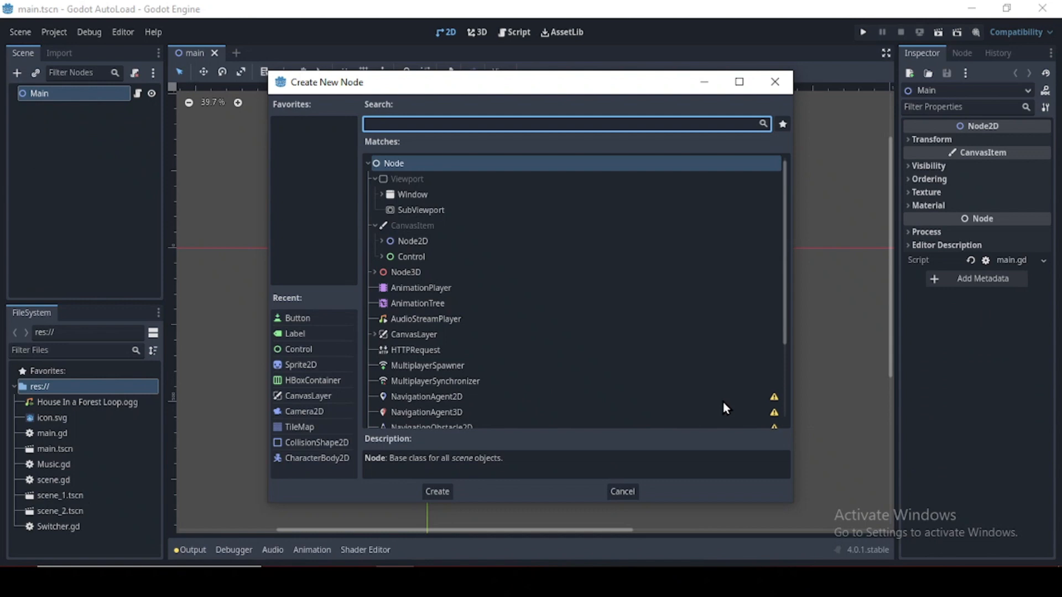
mouse_move(754, 415)
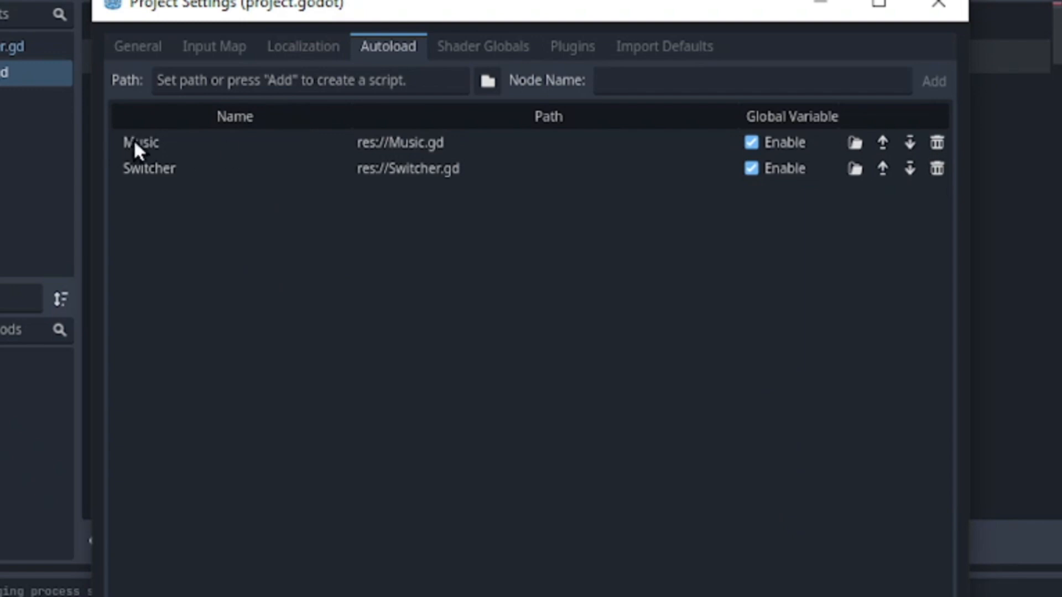
mouse_move(213, 150)
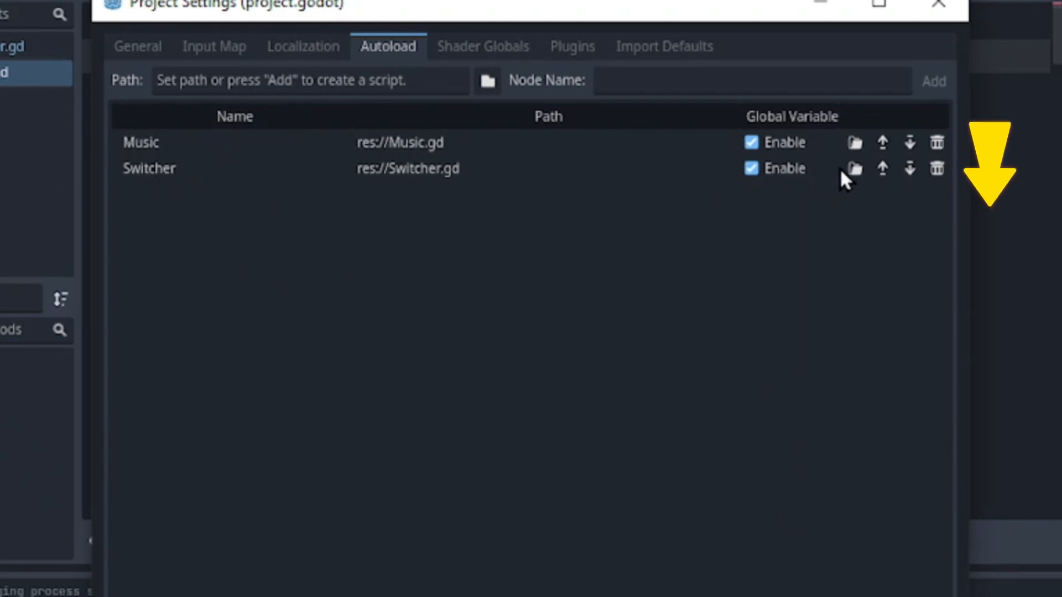
mouse_move(883, 178)
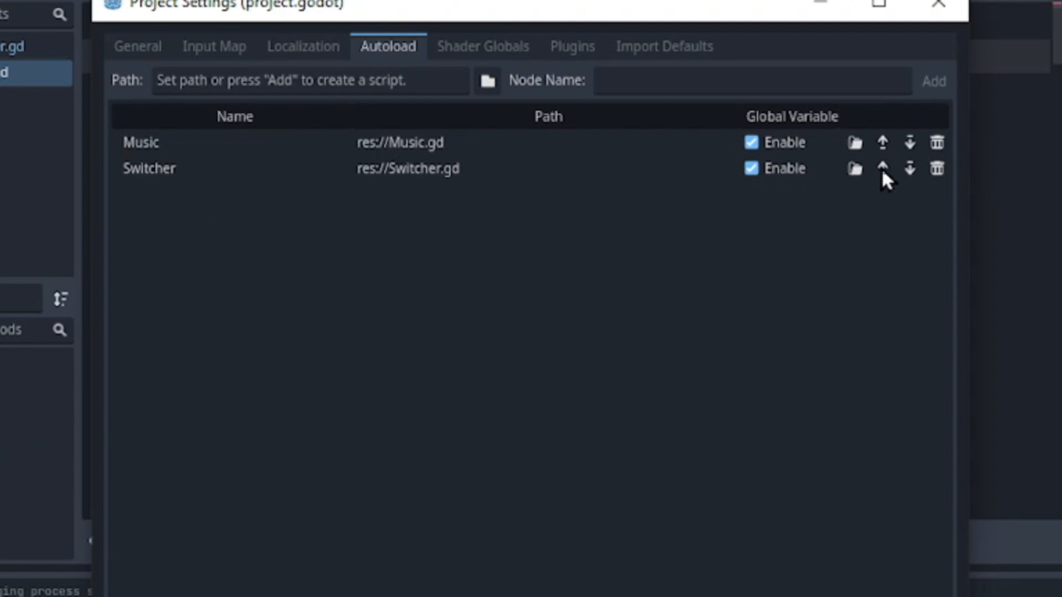
click(882, 168)
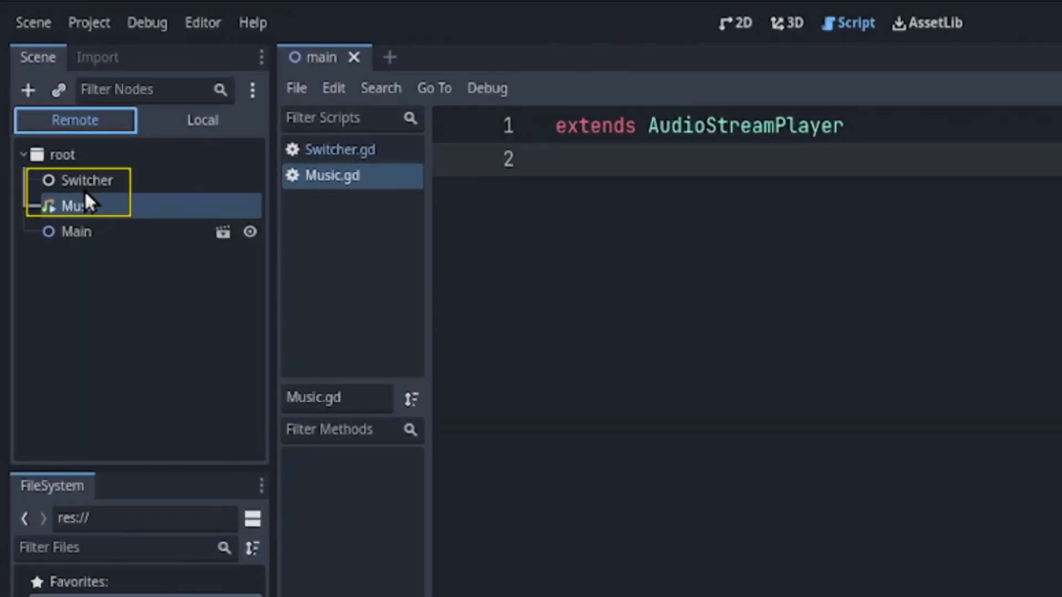
mouse_move(138, 195)
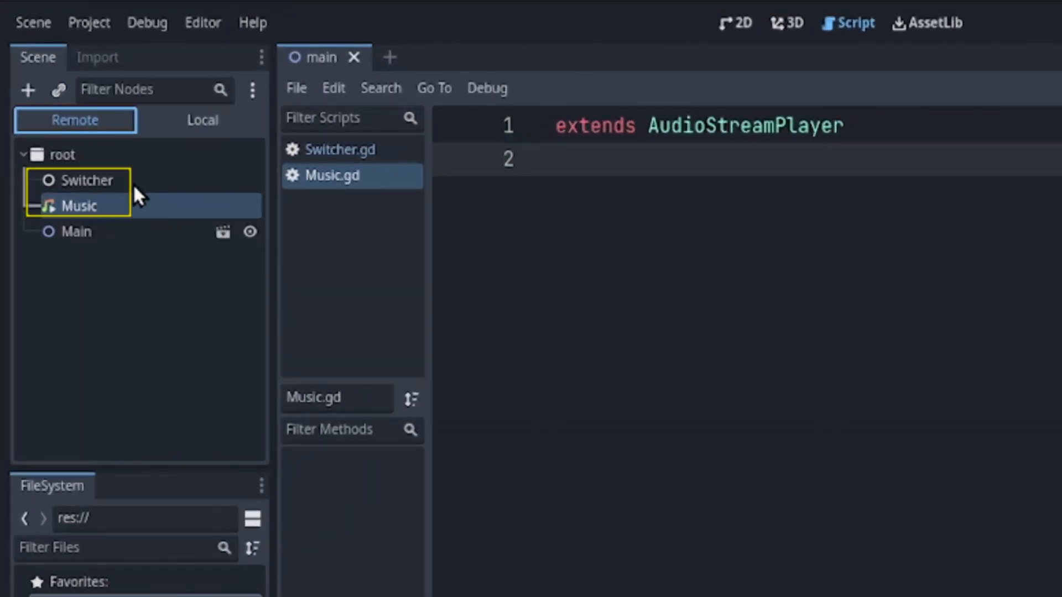
click(341, 201)
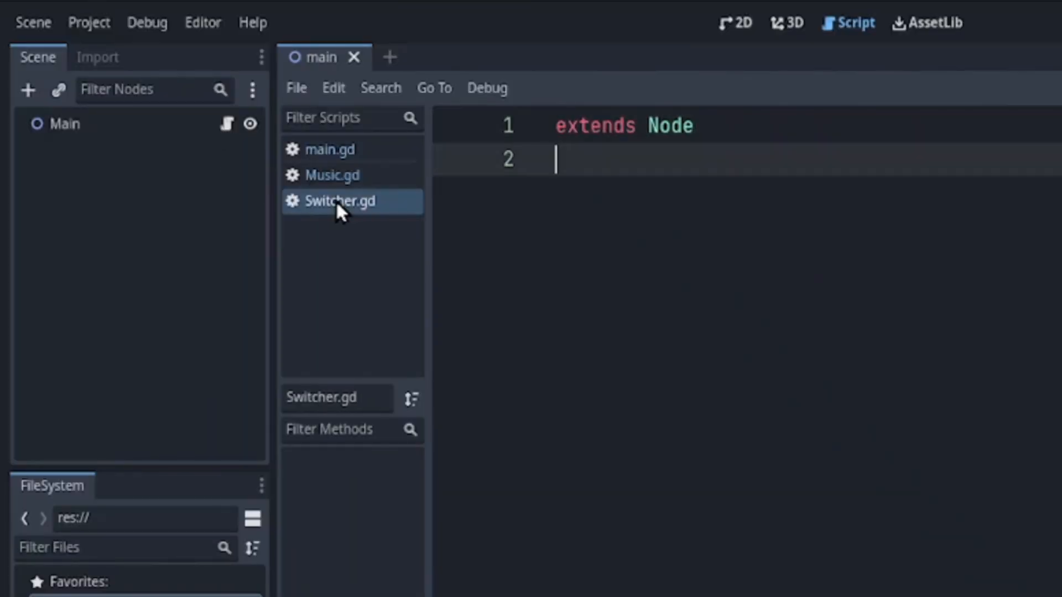
- Add 'var health: int = 0' to Switcher.gd and disable Music's global variable
text(var health: int = 0)
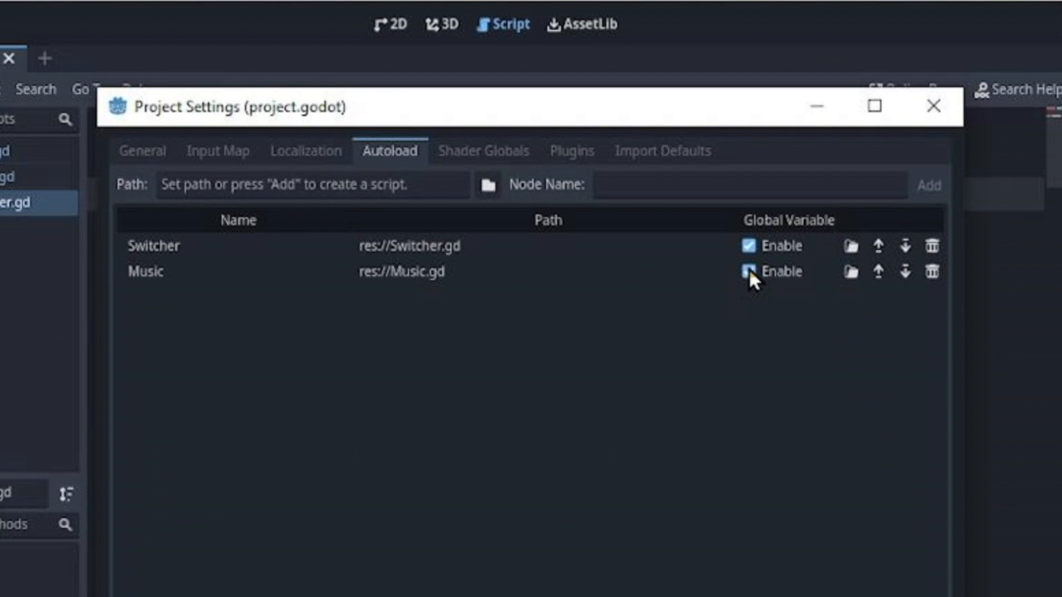
click(749, 272)
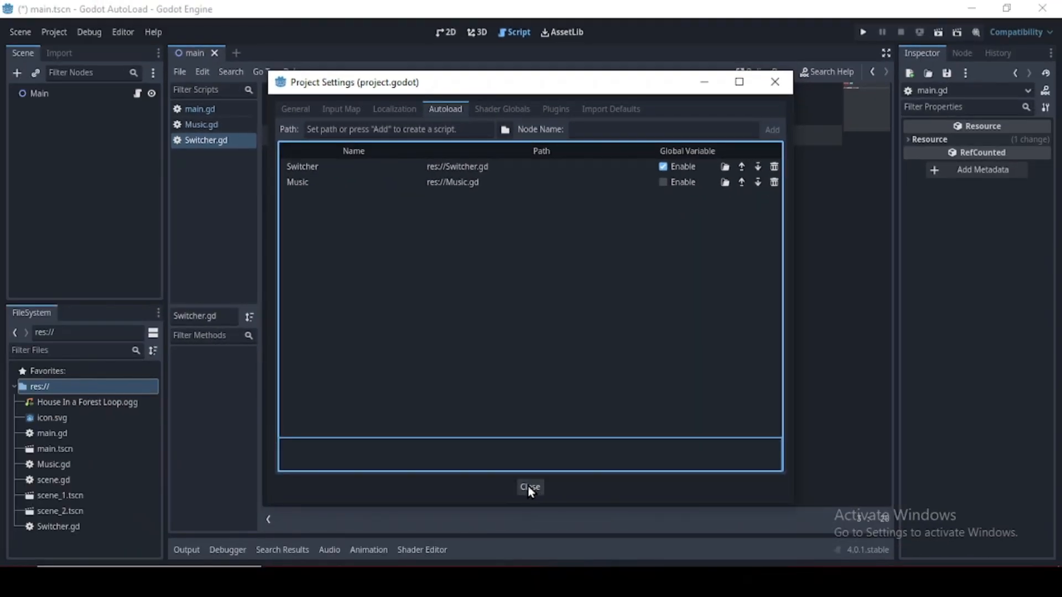
click(530, 487)
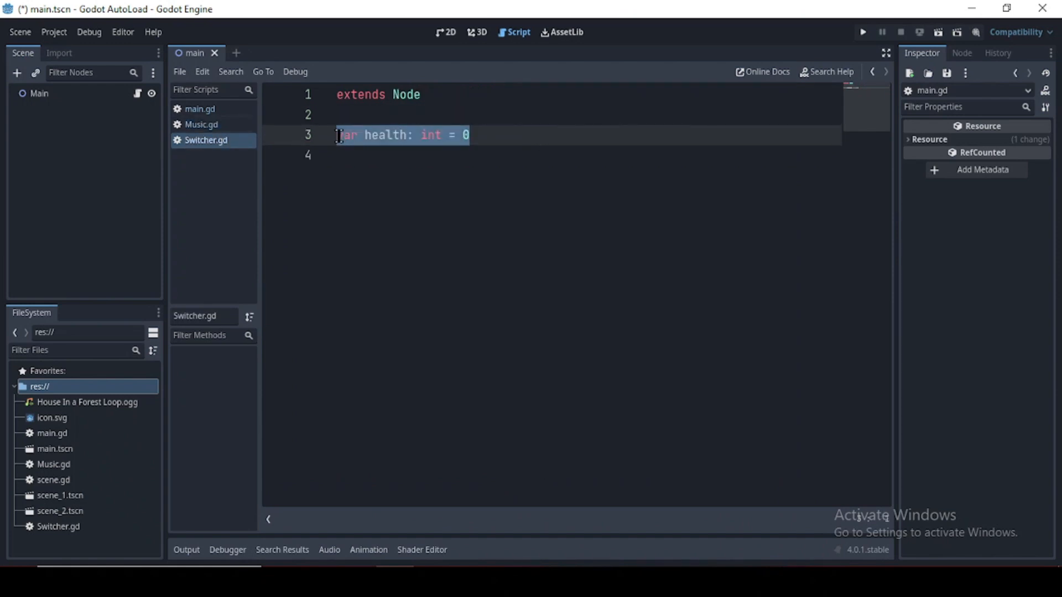
- Add 'var health: int = 0' to Music.gd
click(201, 124)
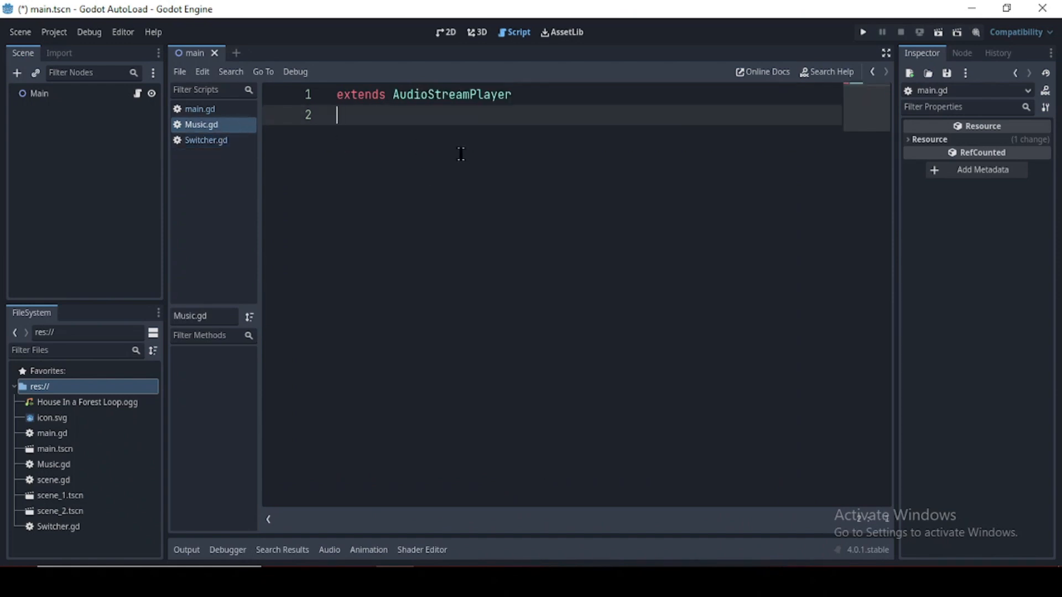
text(var health: int = 0)
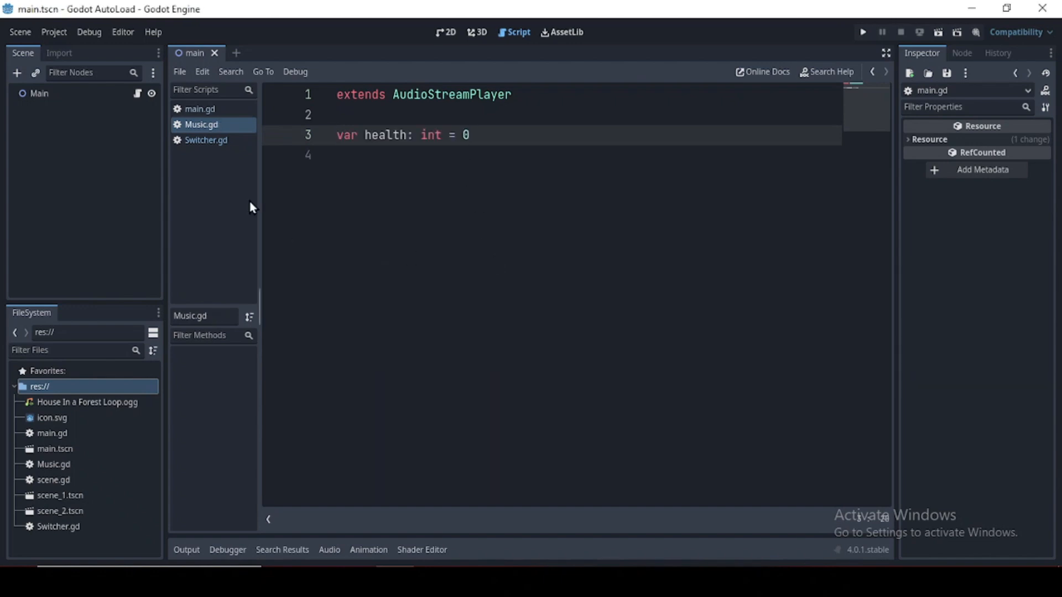
click(199, 108)
text(print("Music health variable: ", ))
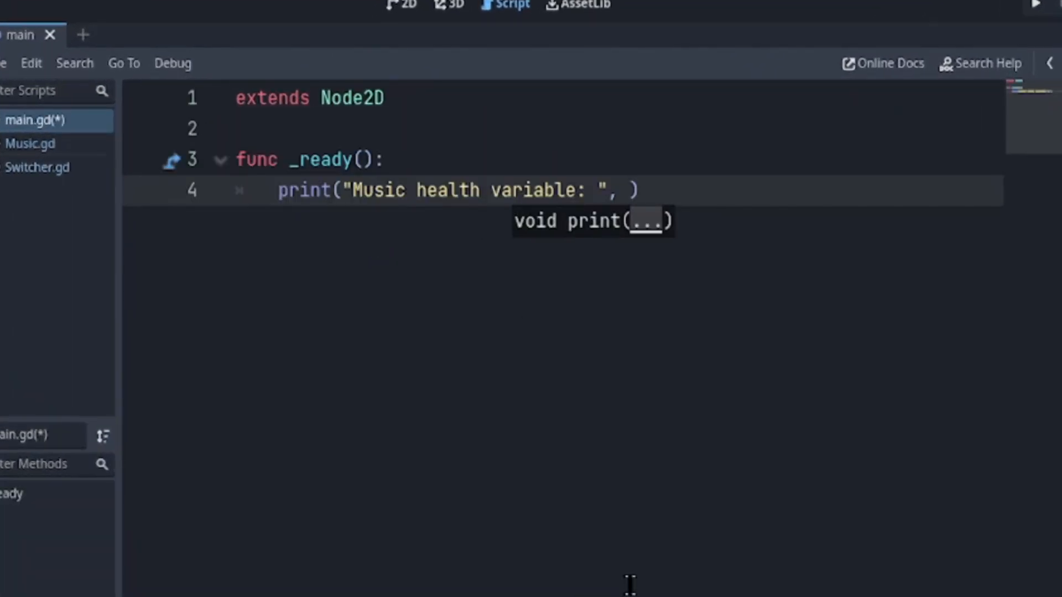
mouse_move(635, 489)
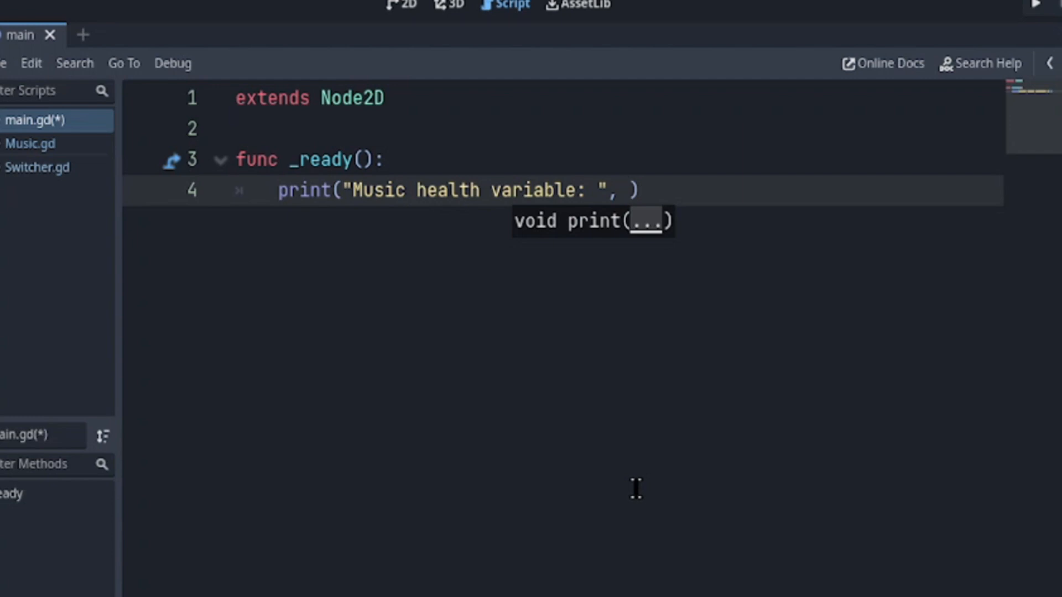
- Make main.gd print get_node("/root/Music").health and save the script
text(ge)
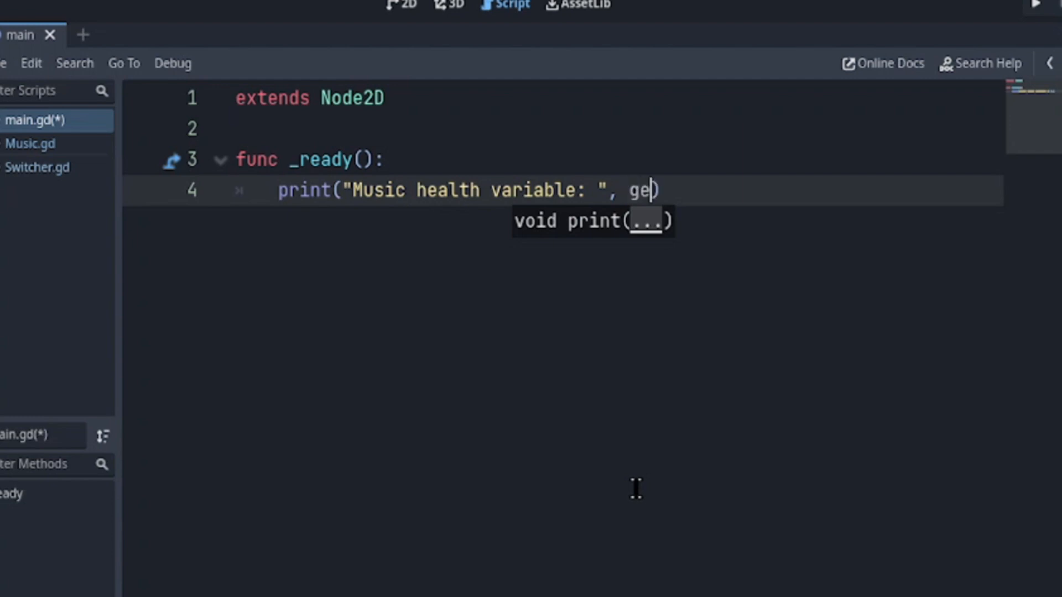
text(t_no)
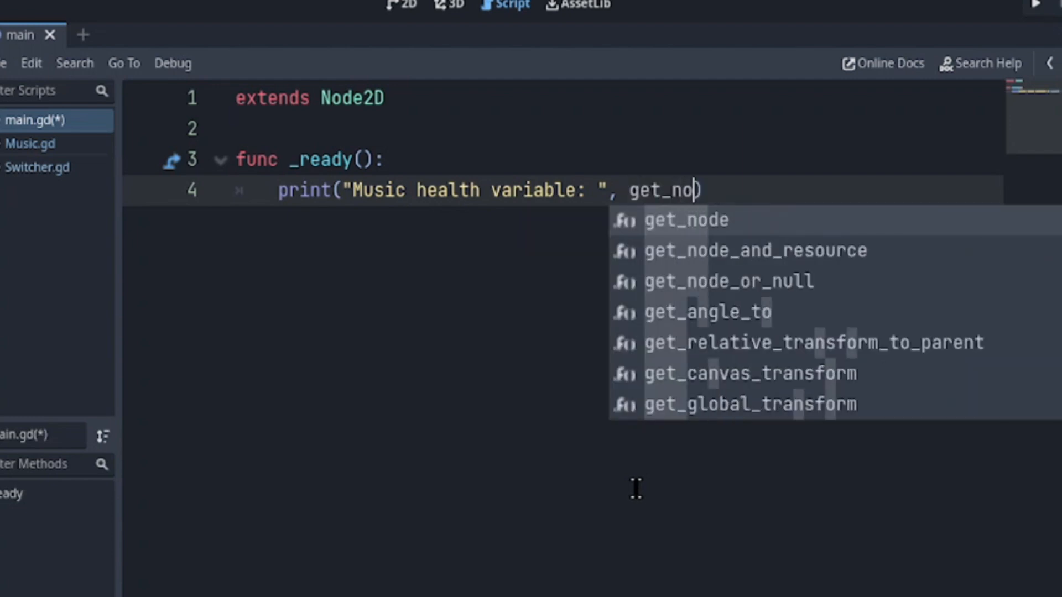
click(686, 219)
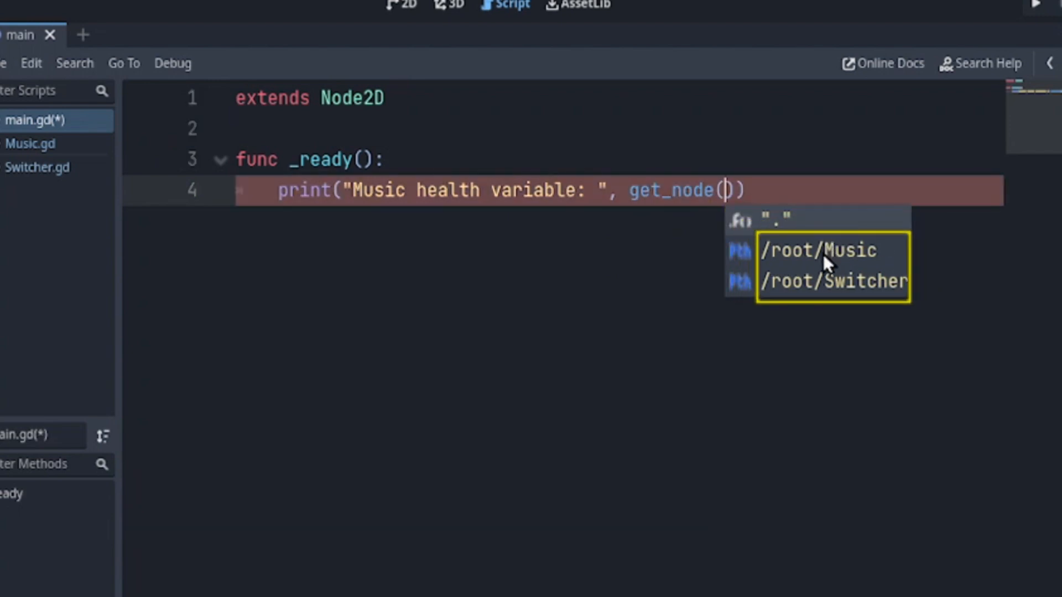
mouse_move(850, 322)
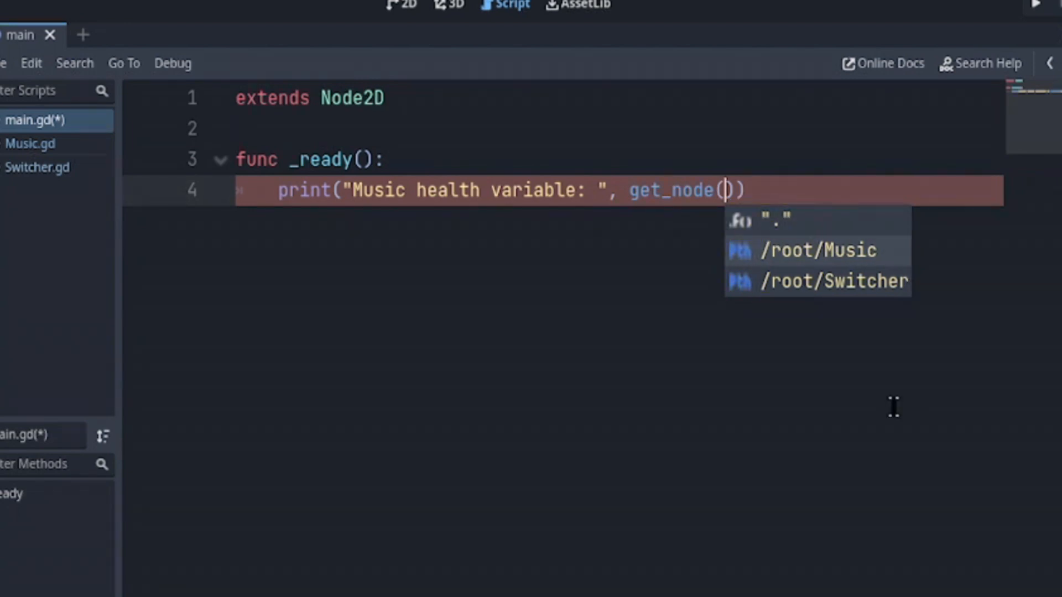
click(817, 251)
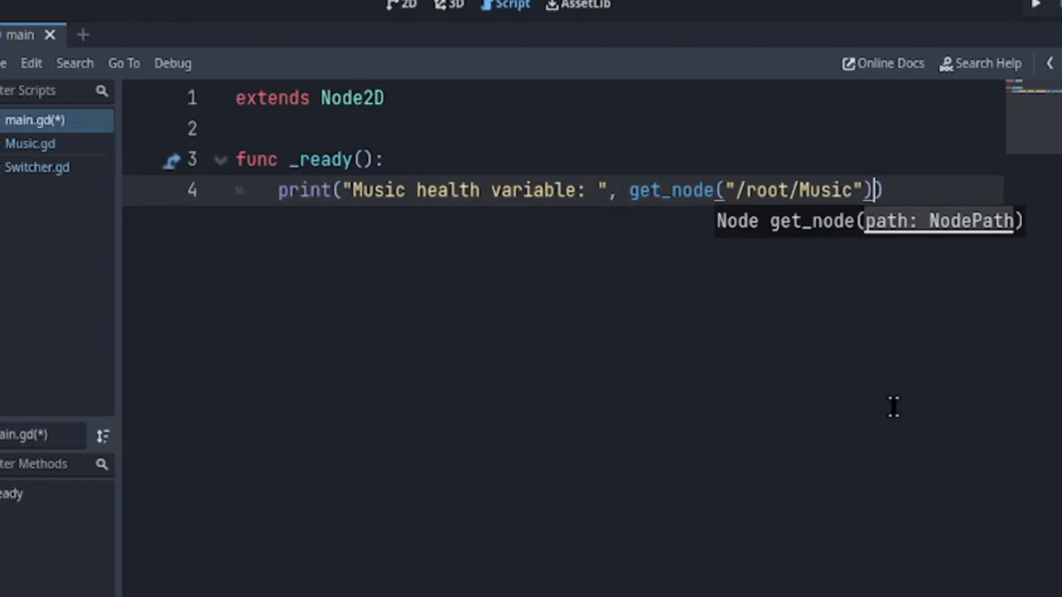
text(.h)
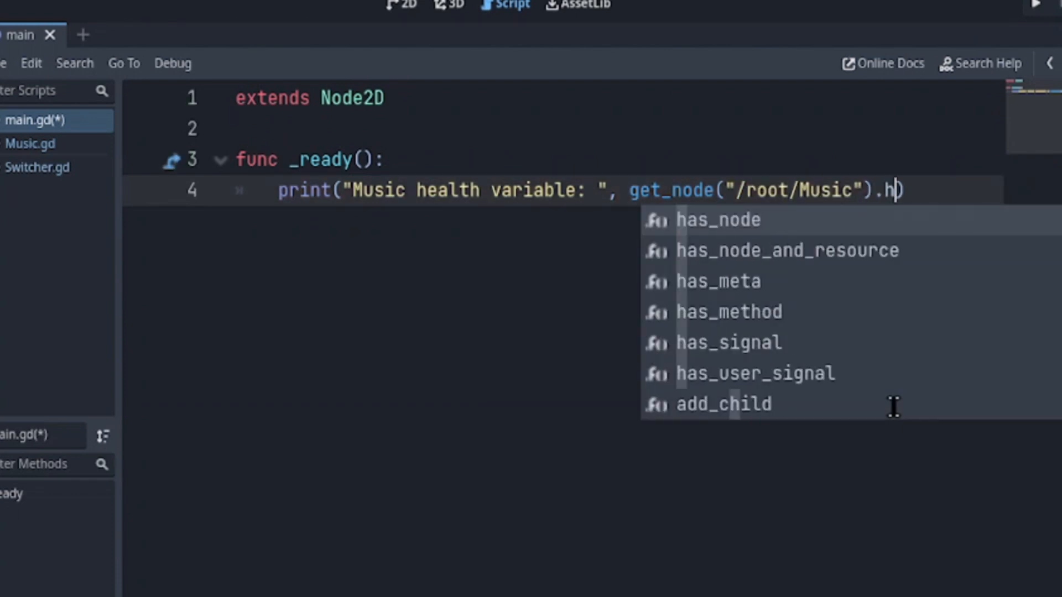
text(eal)
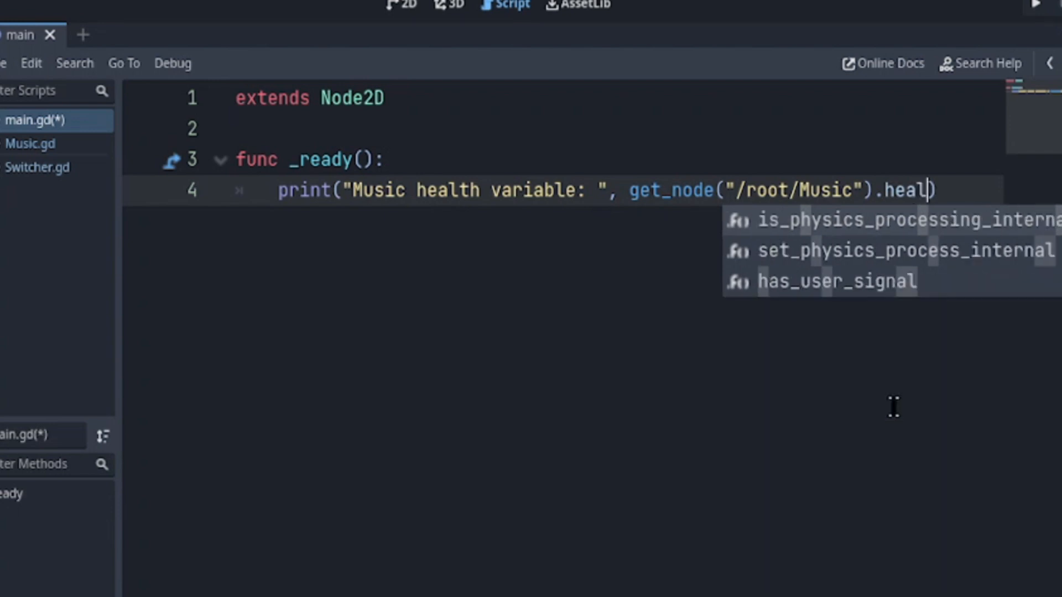
text(th)
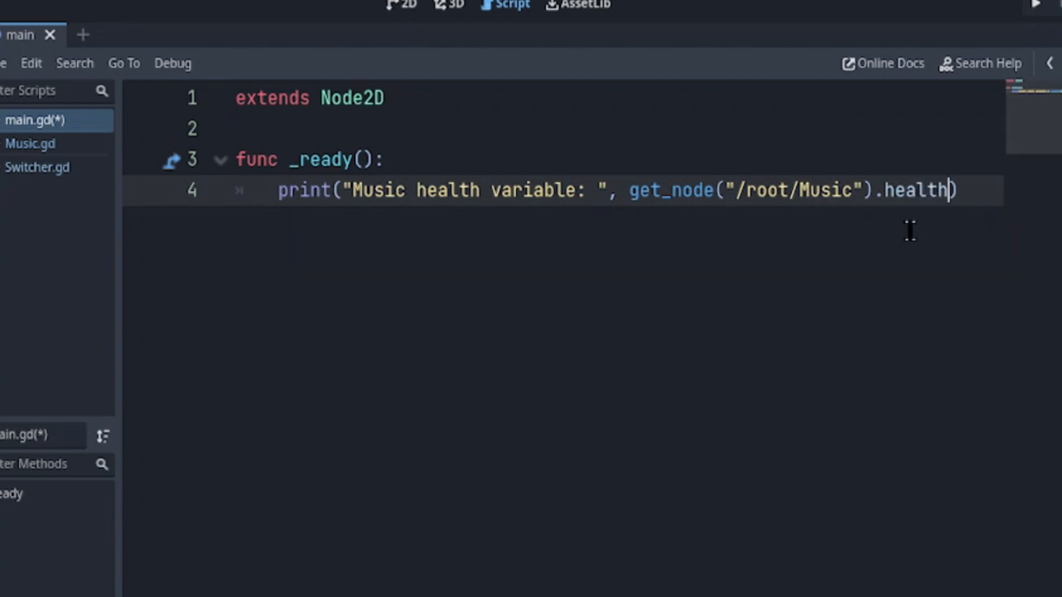
mouse_move(907, 283)
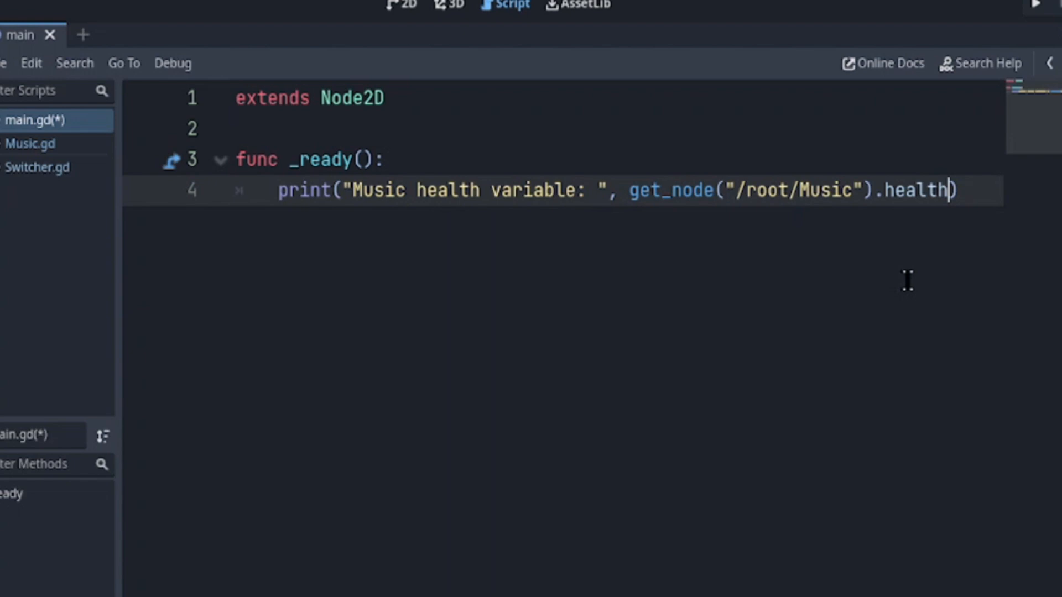
key(ctrl+s)
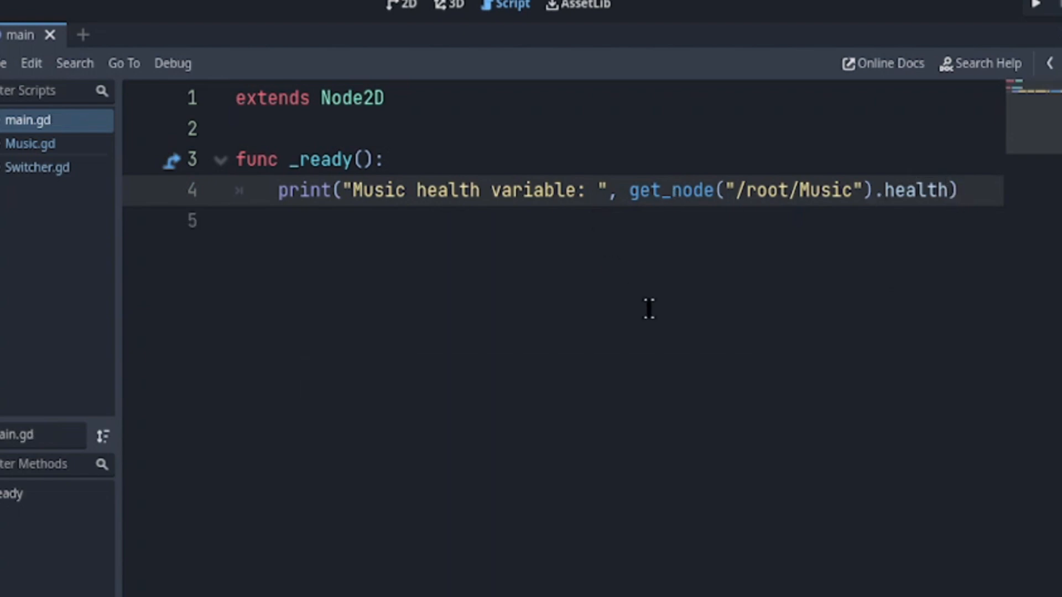
- Duplicate the Music print line, relabel it 'Switcher', and remove its get_node call
key(ctrl+d)
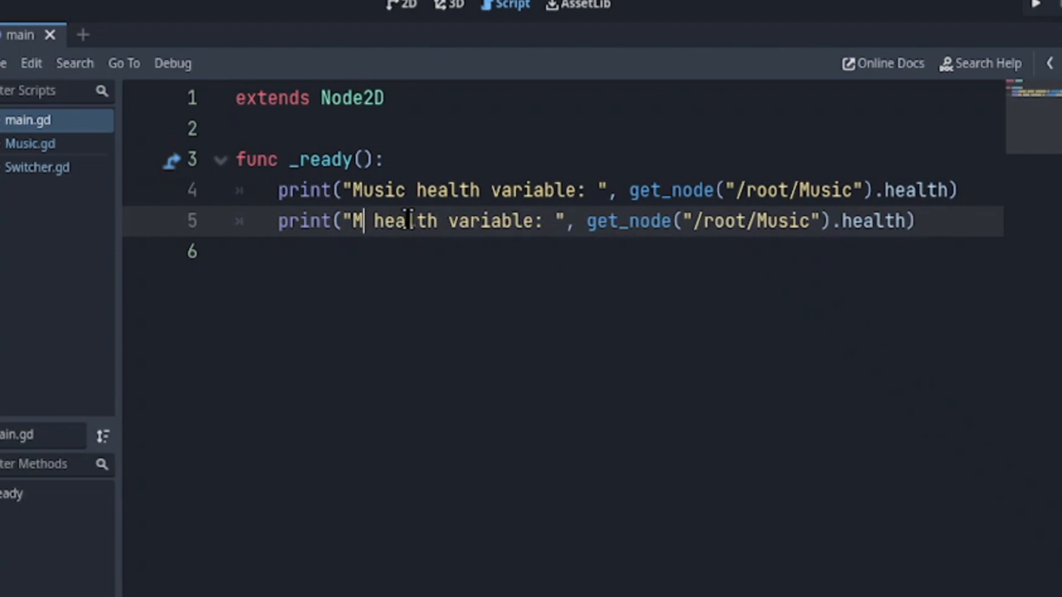
text(S)
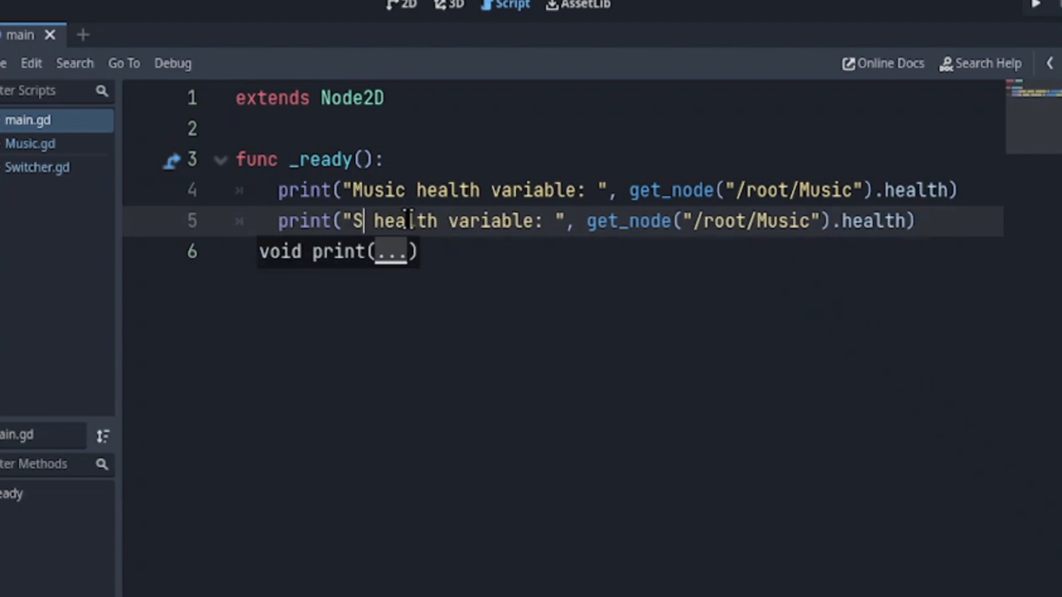
text(witc)
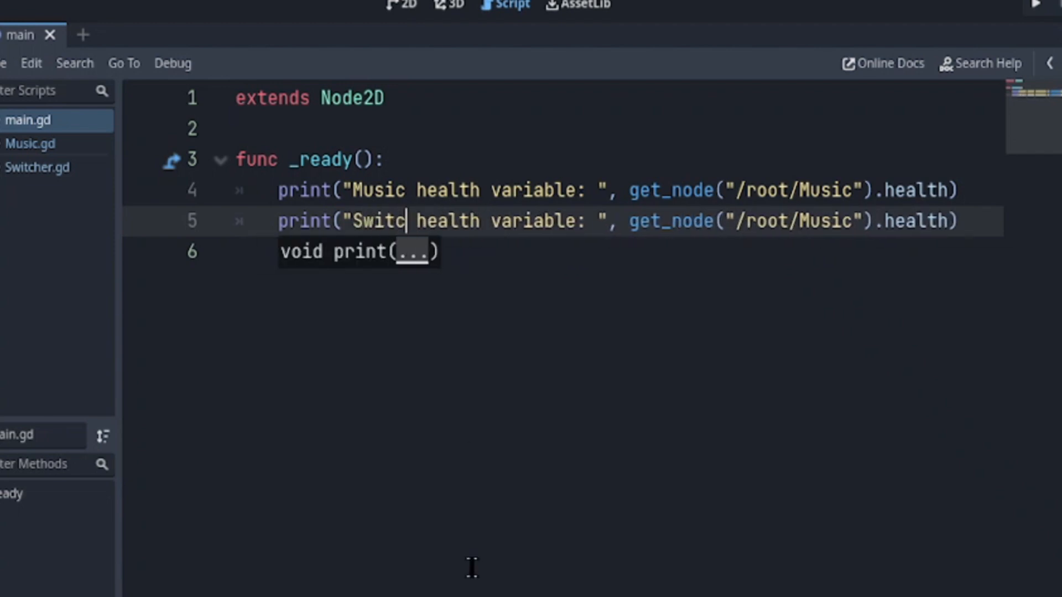
text(her)
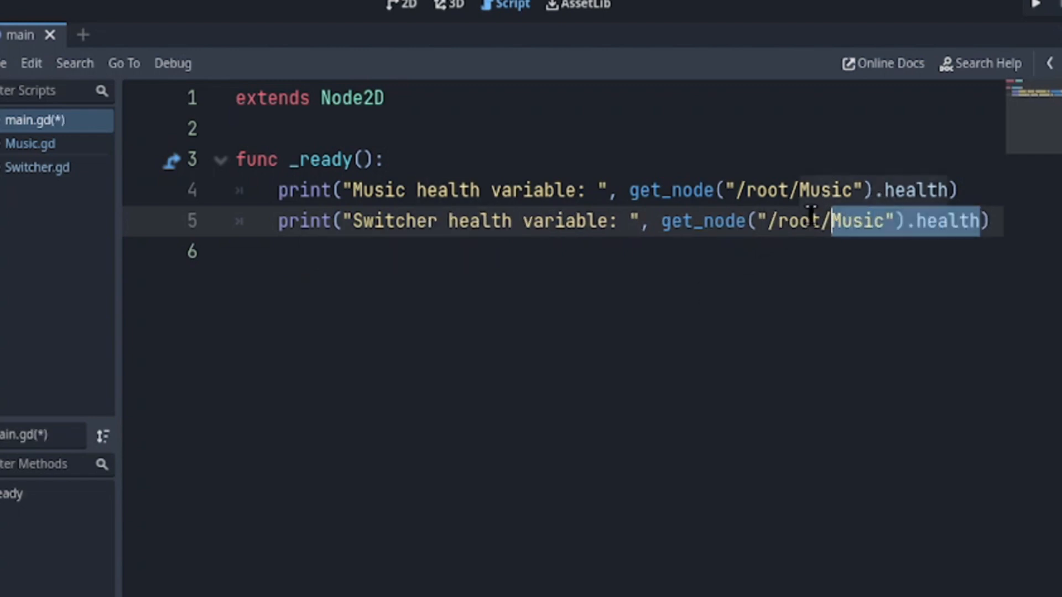
key(Delete)
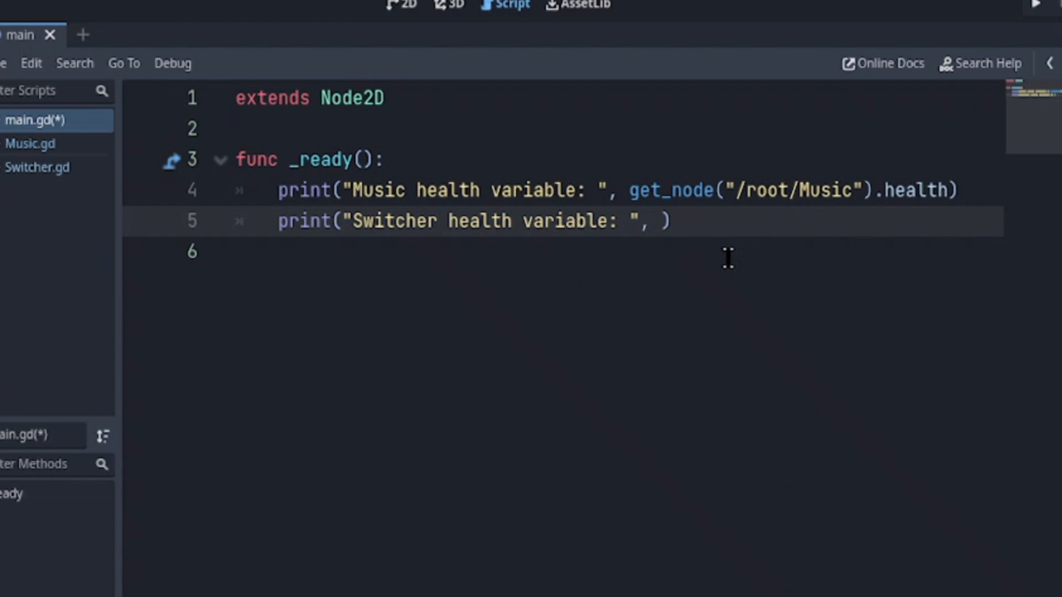
- Make the new line print Switcher.health directly through the autoload
text(S)
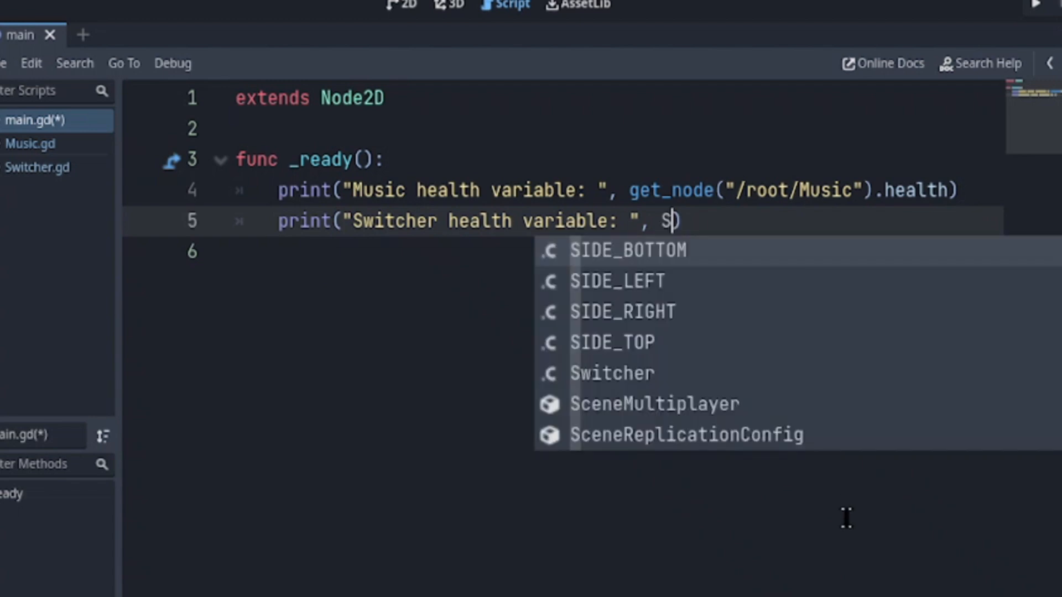
text(witcher)
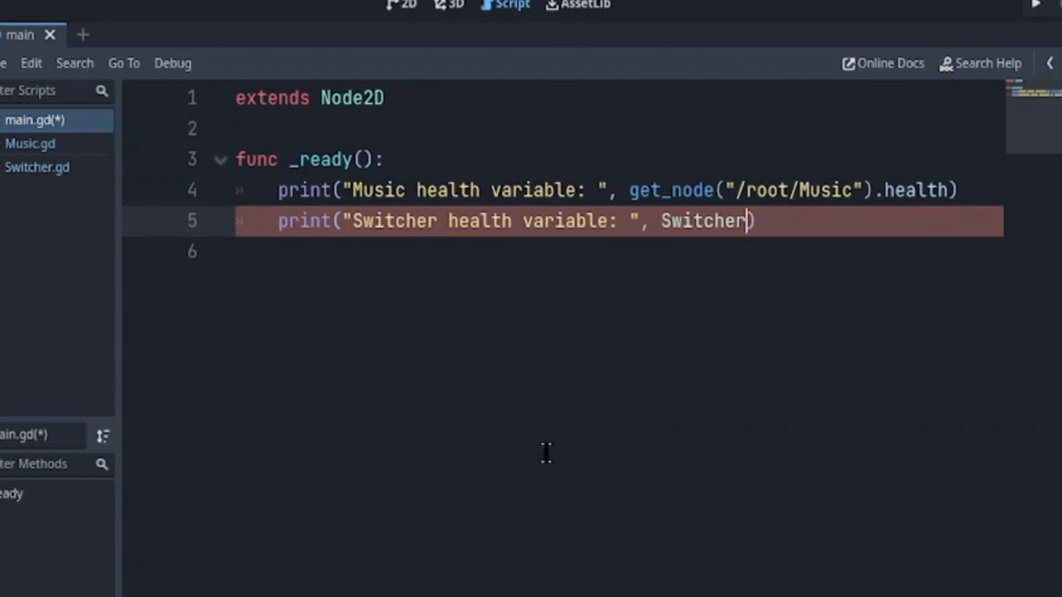
click(808, 429)
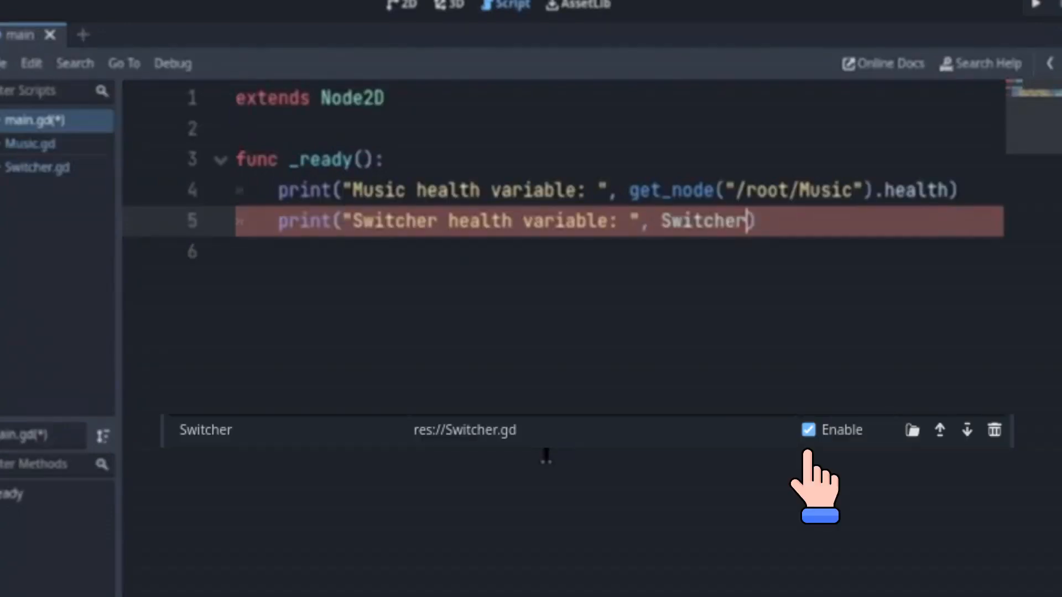
click(808, 429)
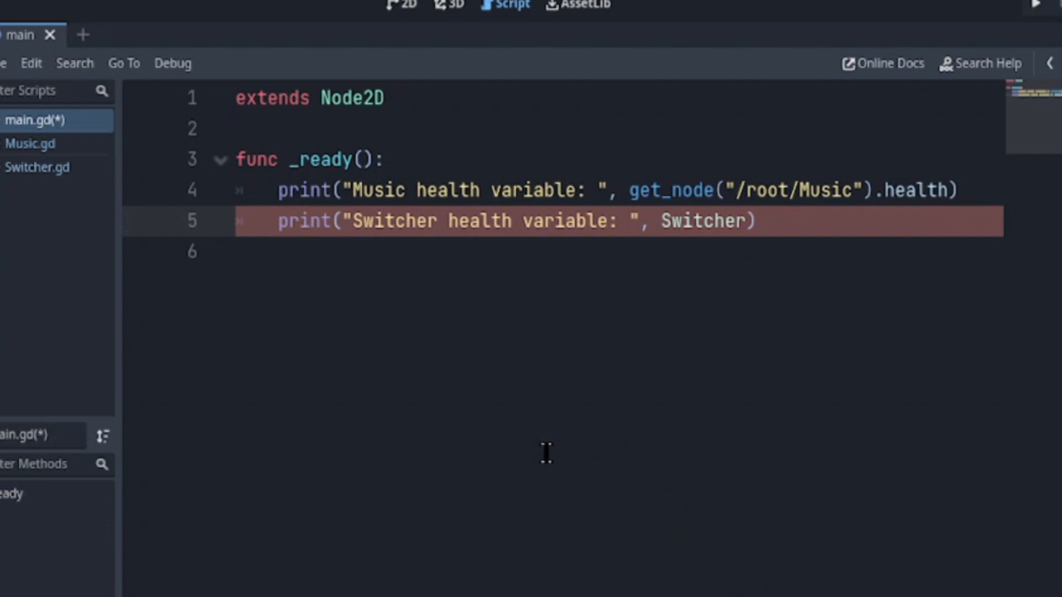
text(.)
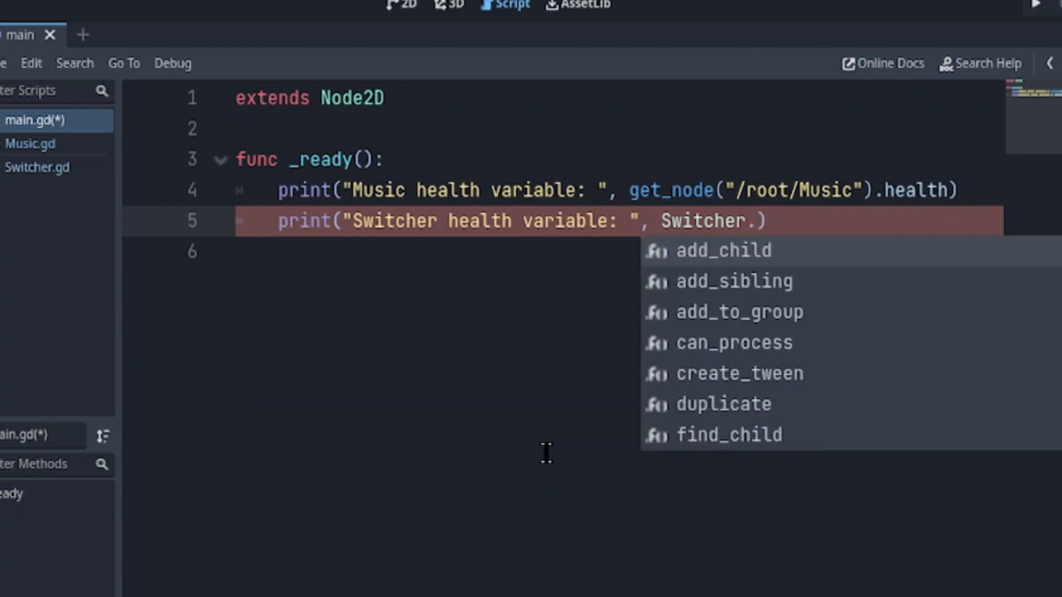
text(he)
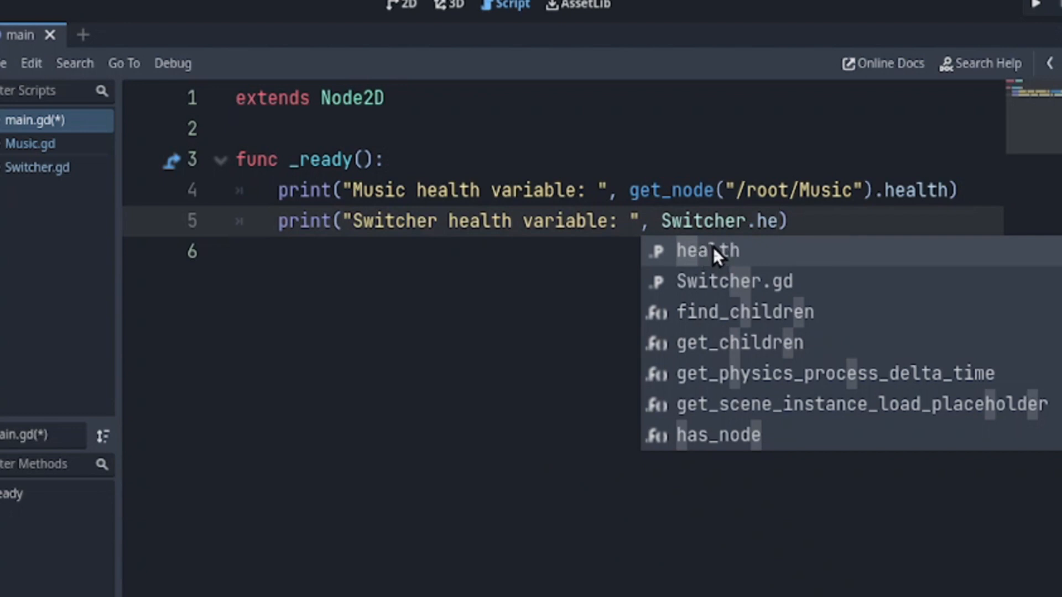
mouse_move(892, 418)
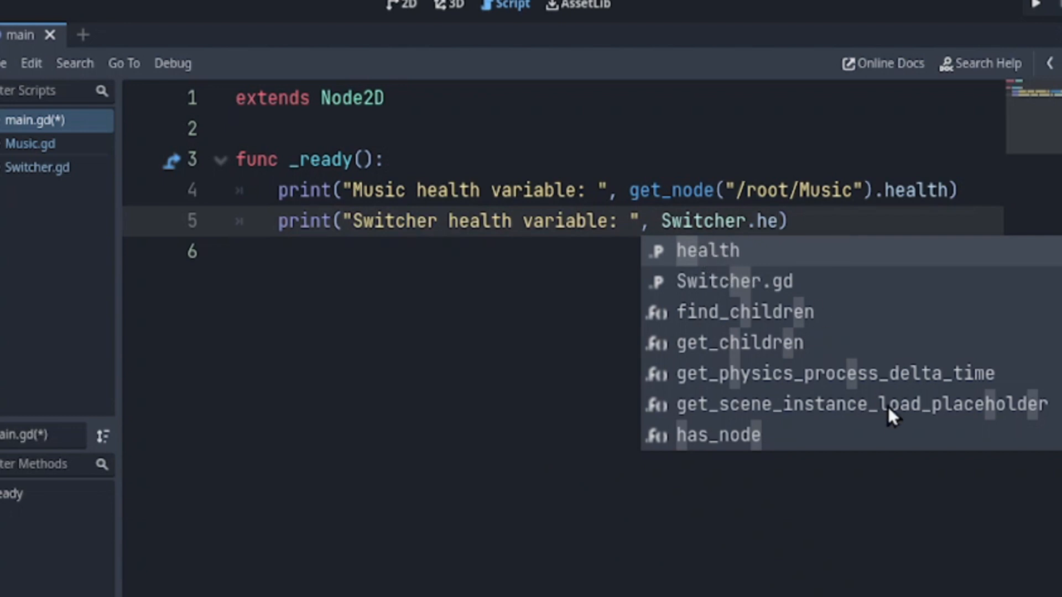
click(706, 250)
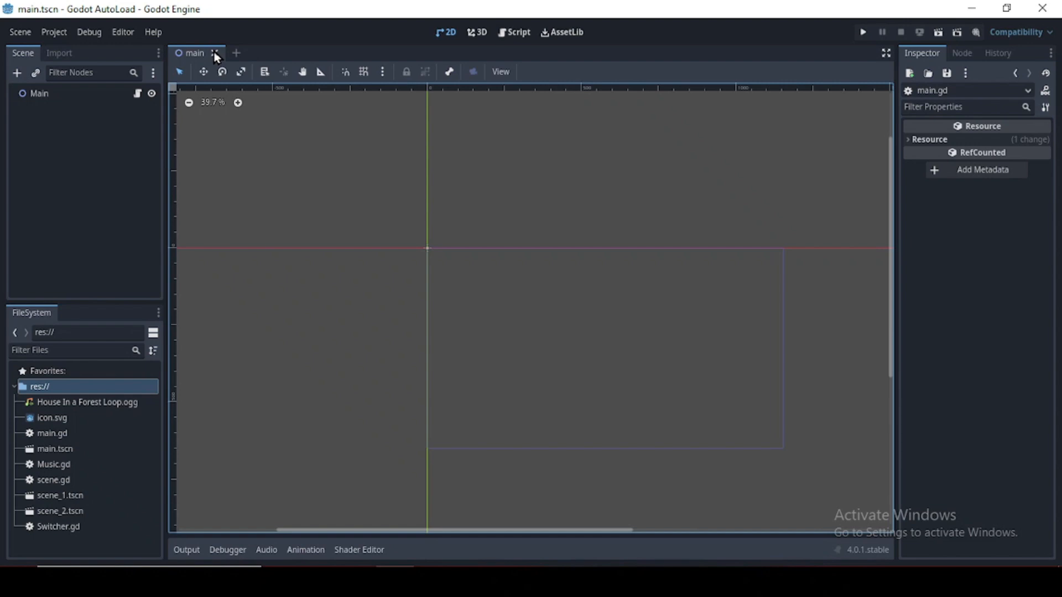
click(216, 53)
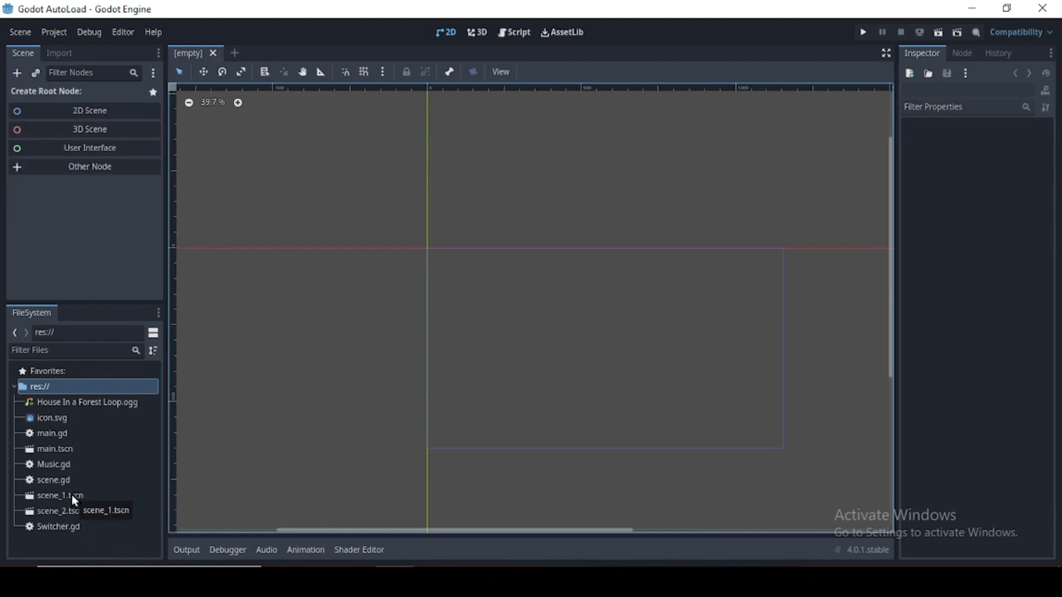
double_click(59, 495)
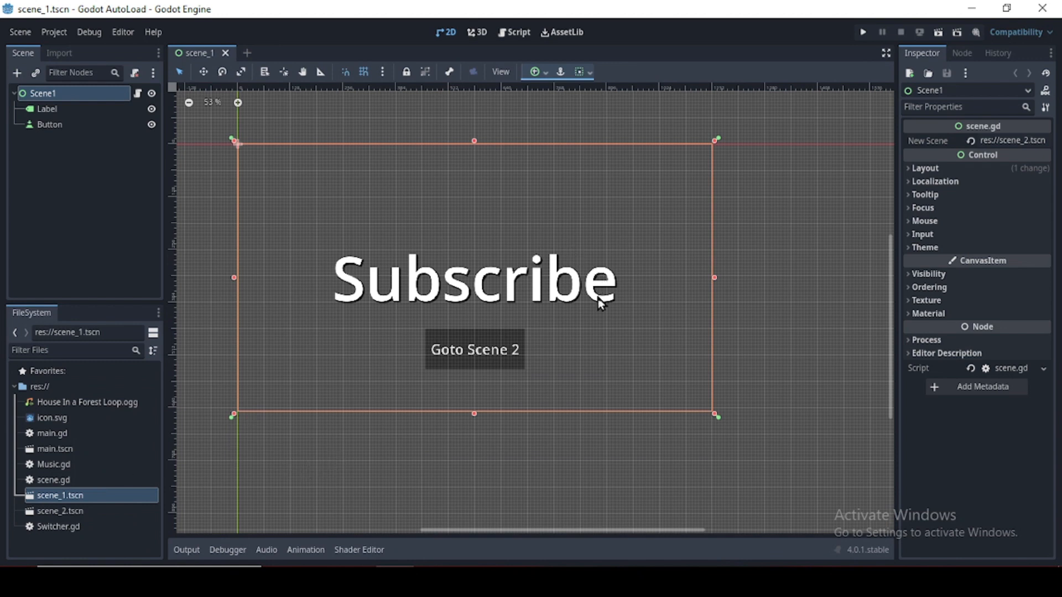
mouse_move(458, 390)
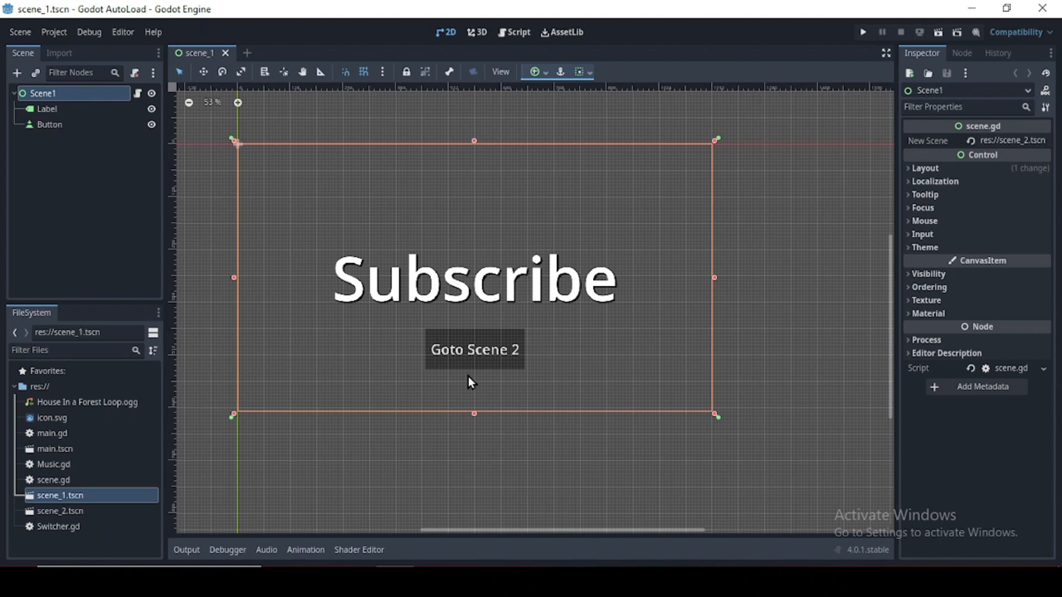
mouse_move(102, 411)
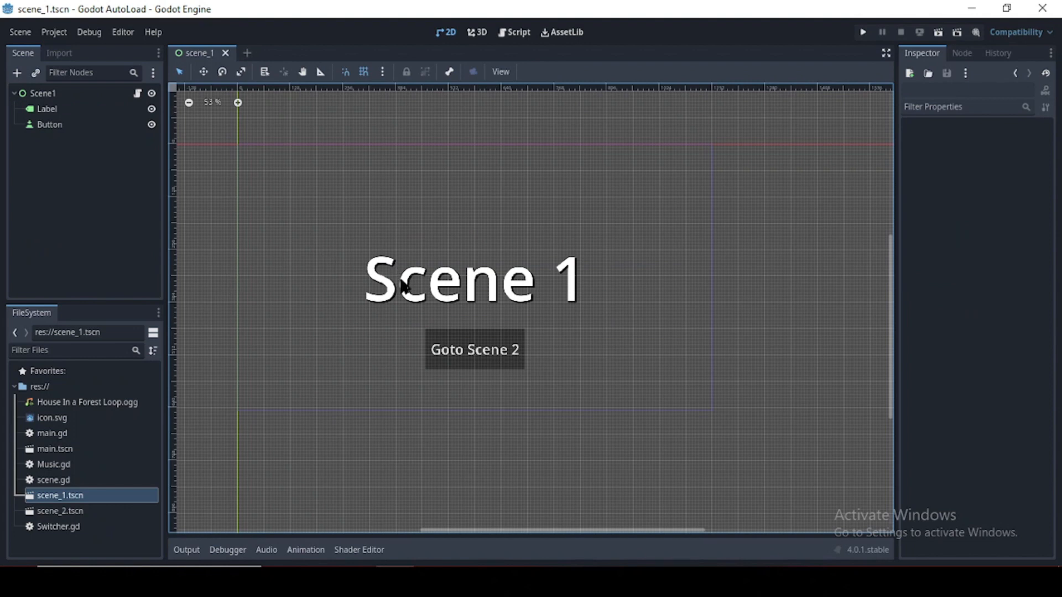
click(60, 511)
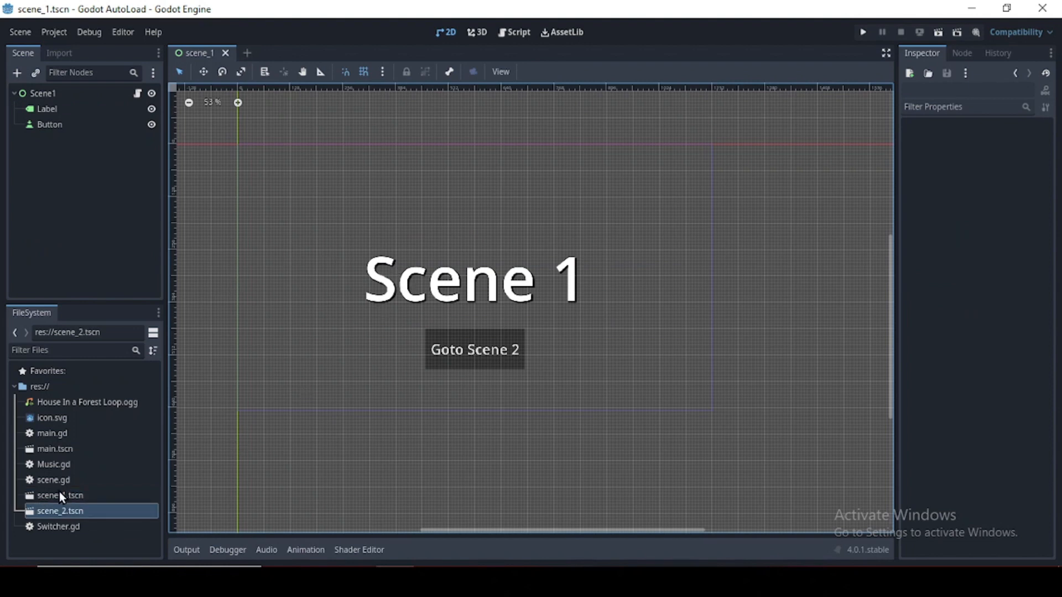
double_click(59, 510)
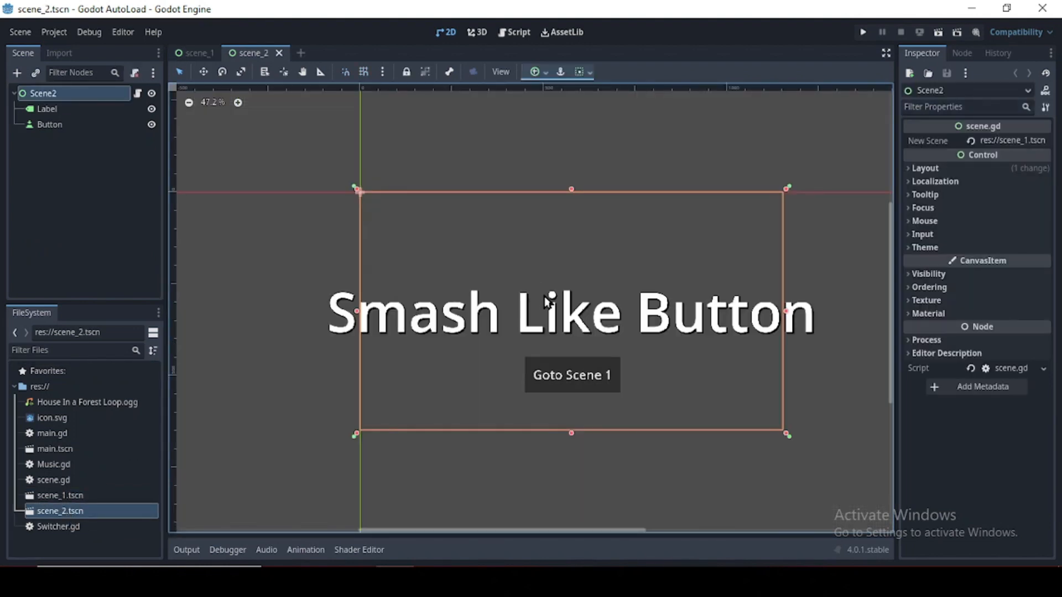
mouse_move(776, 364)
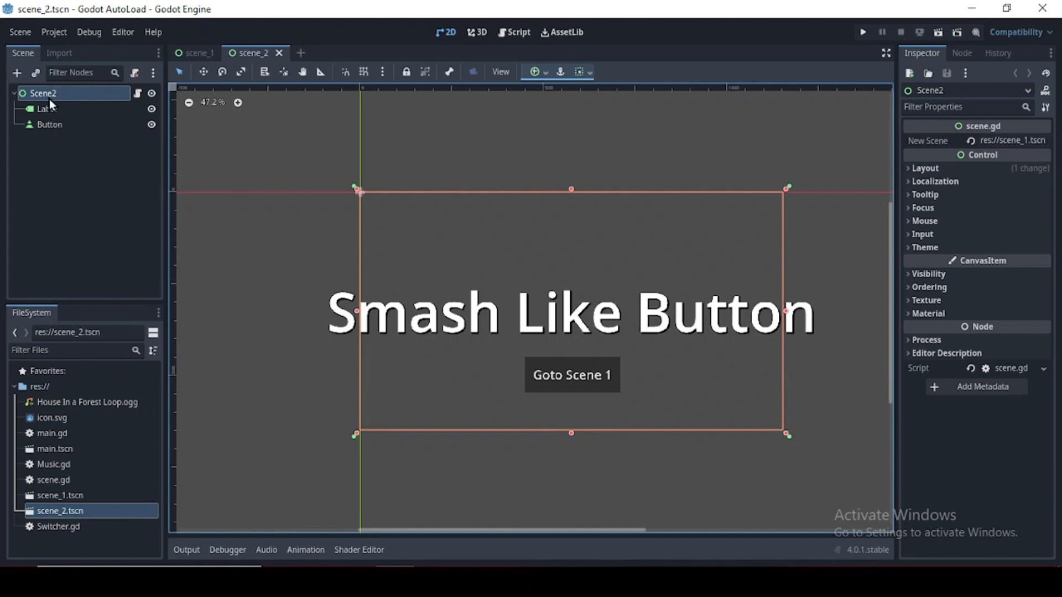
click(43, 108)
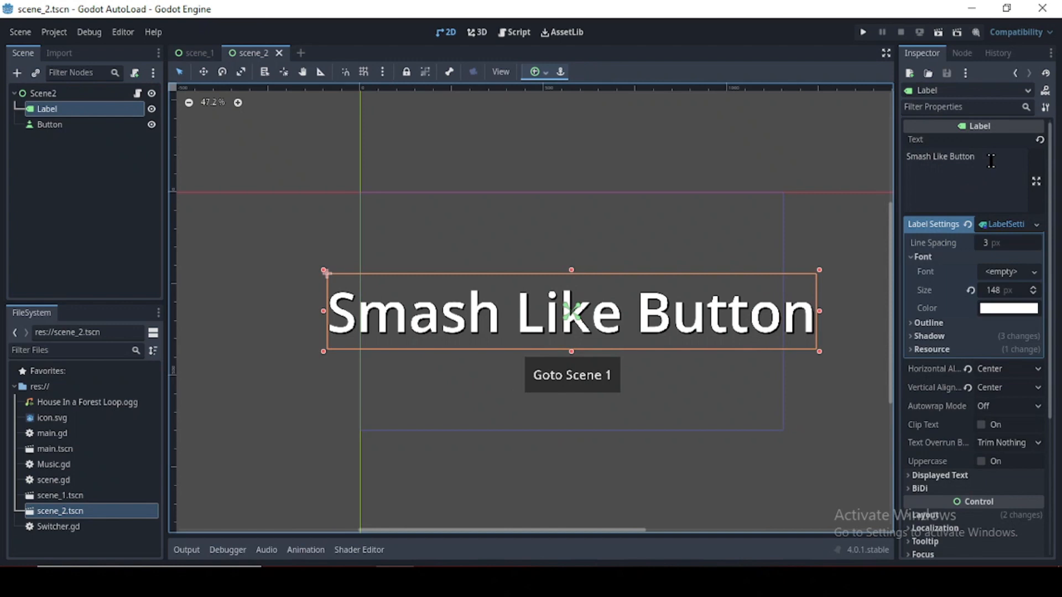
click(198, 53)
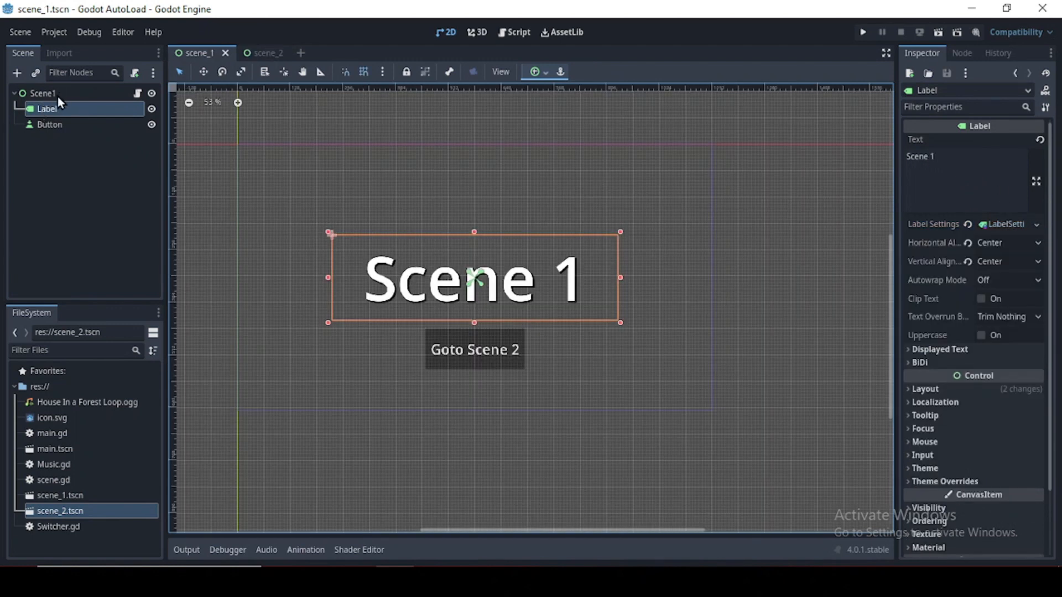
mouse_move(72, 136)
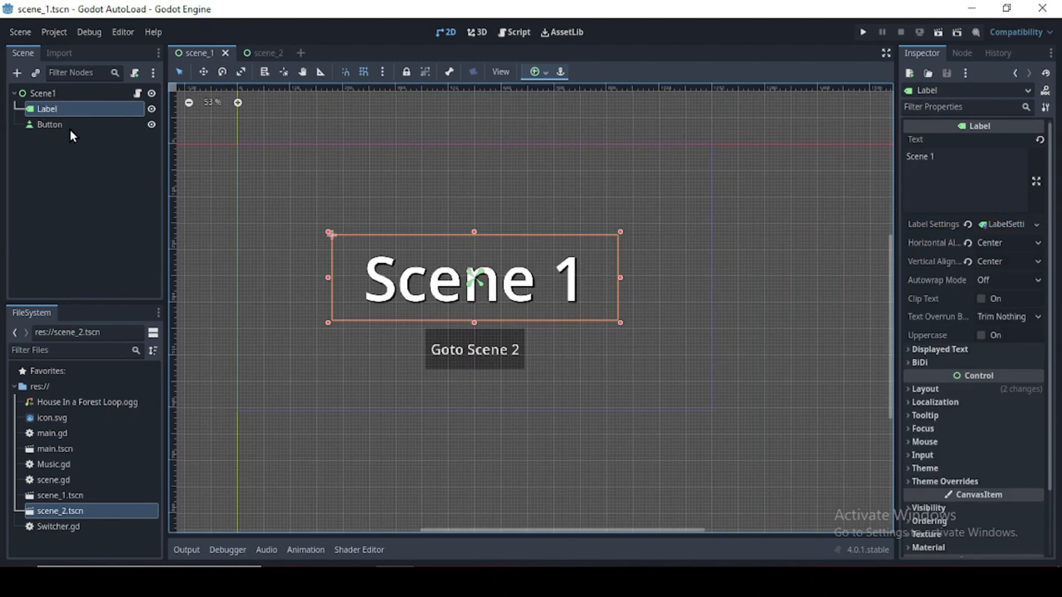
click(49, 124)
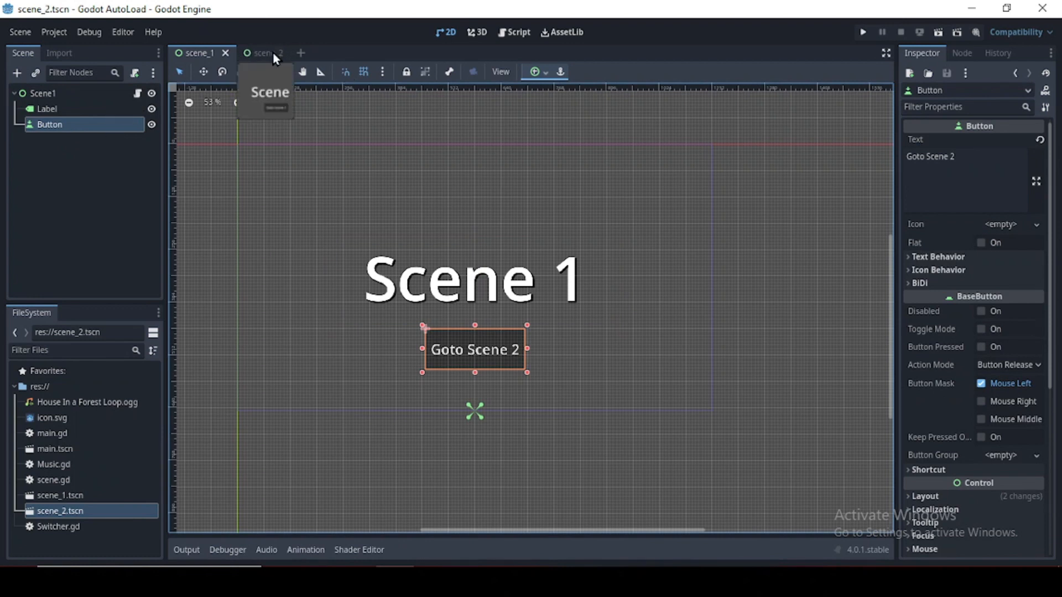
click(254, 53)
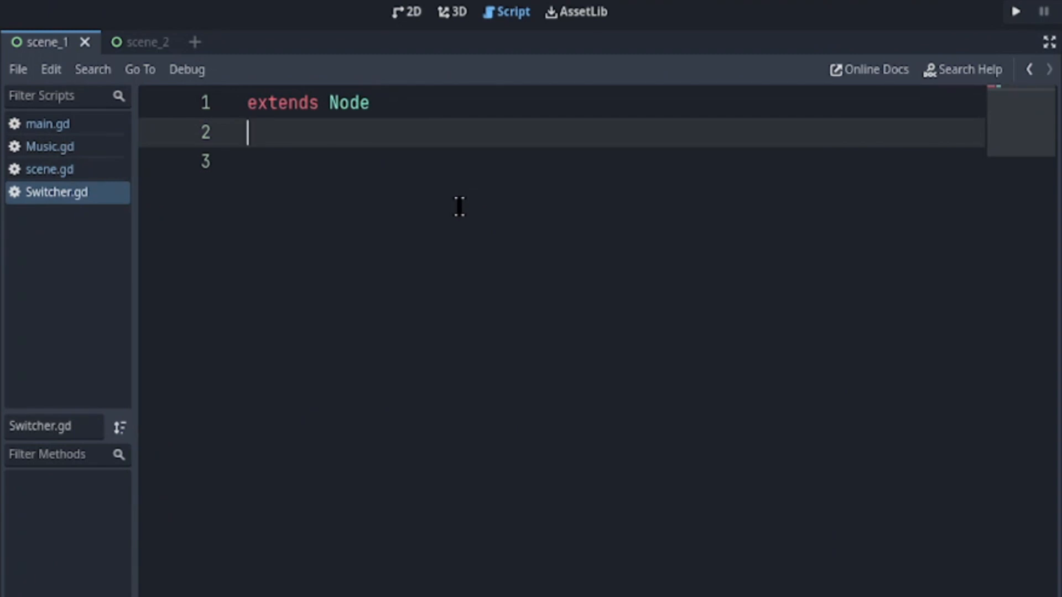
- Start Switcher.gd with 'var current_scene = null' and a _ready getting get_tree().root
text(var current_scene = null)
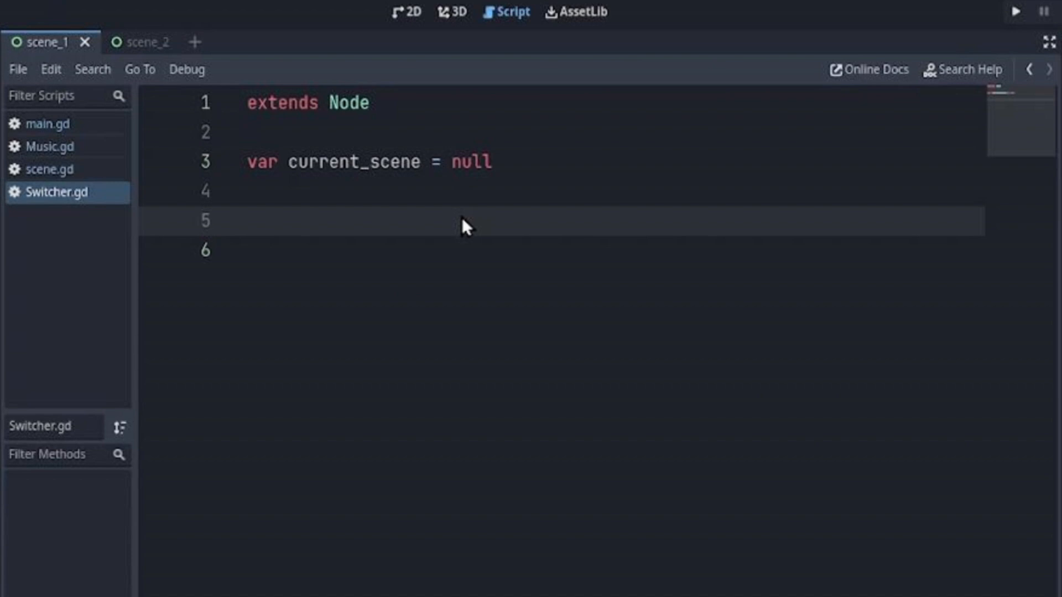
text(func _ready():)
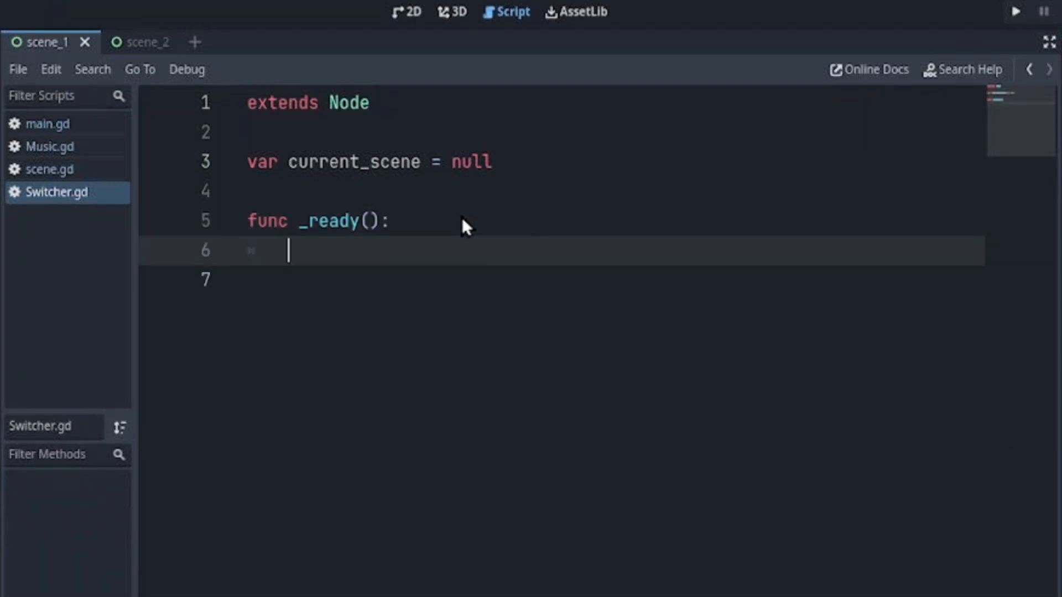
text(var root = get_tree().root)
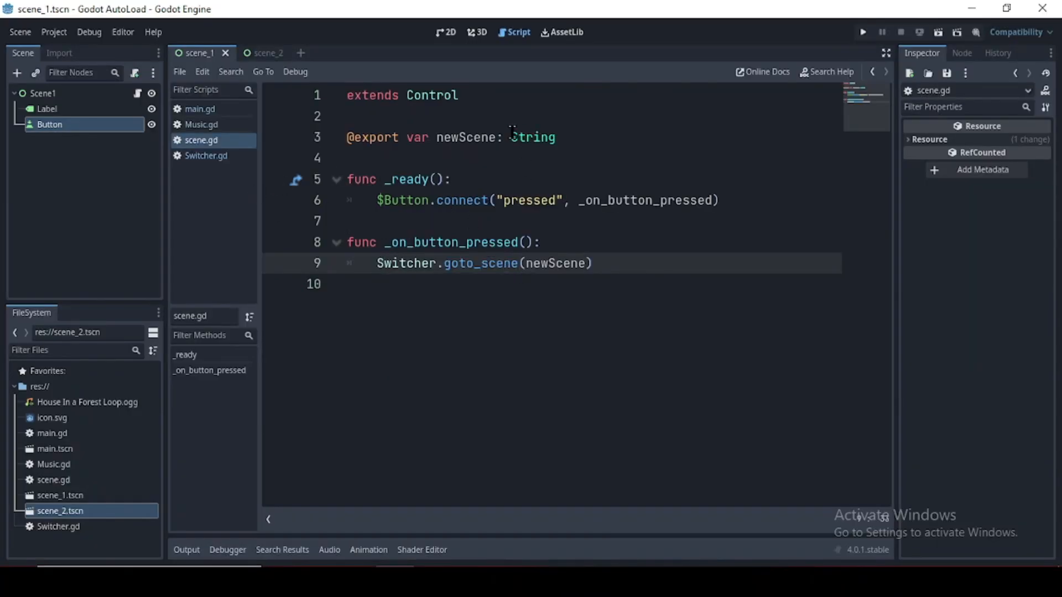
- Run the project, expand Scene1 in the Remote tree, then stop the game
click(862, 32)
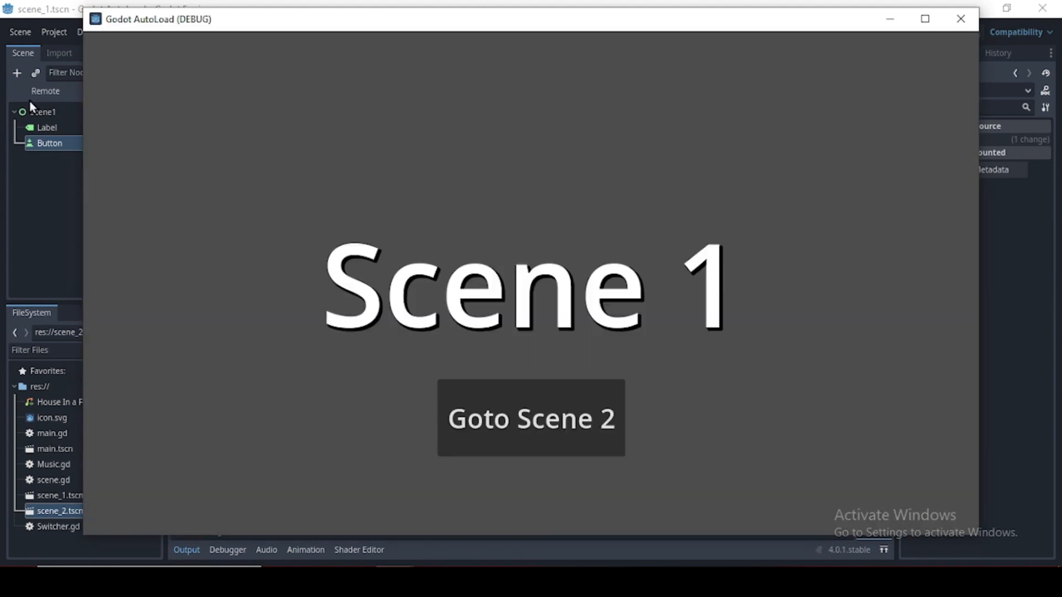
mouse_move(45, 91)
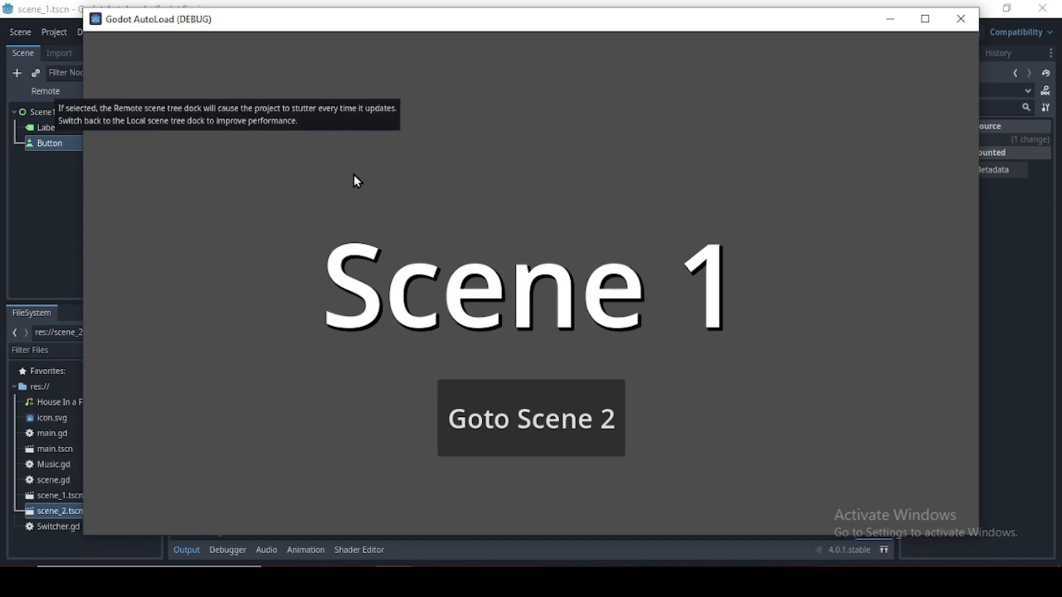
mouse_move(150, 156)
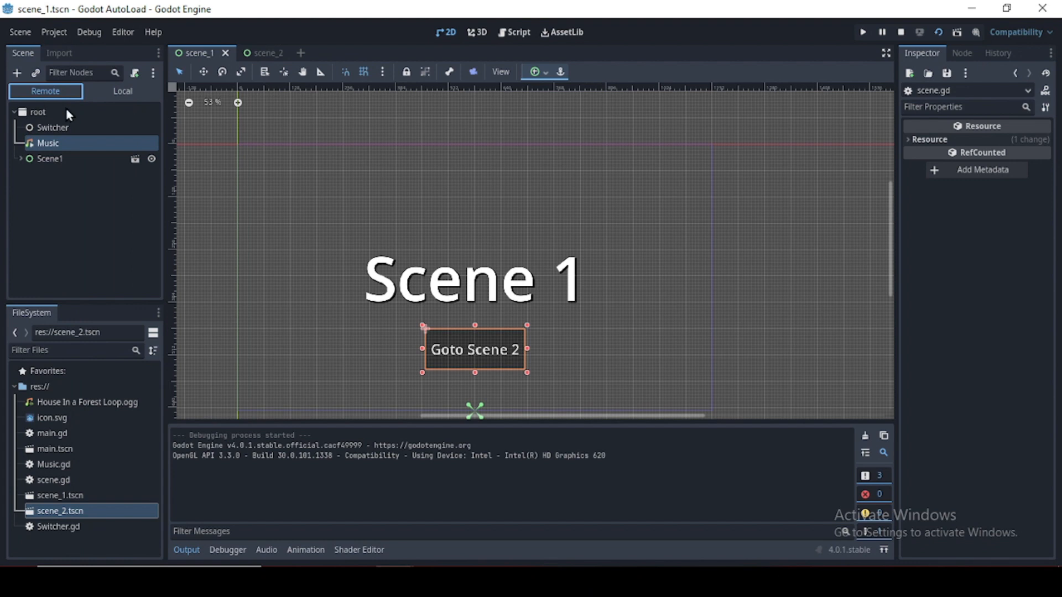
click(21, 159)
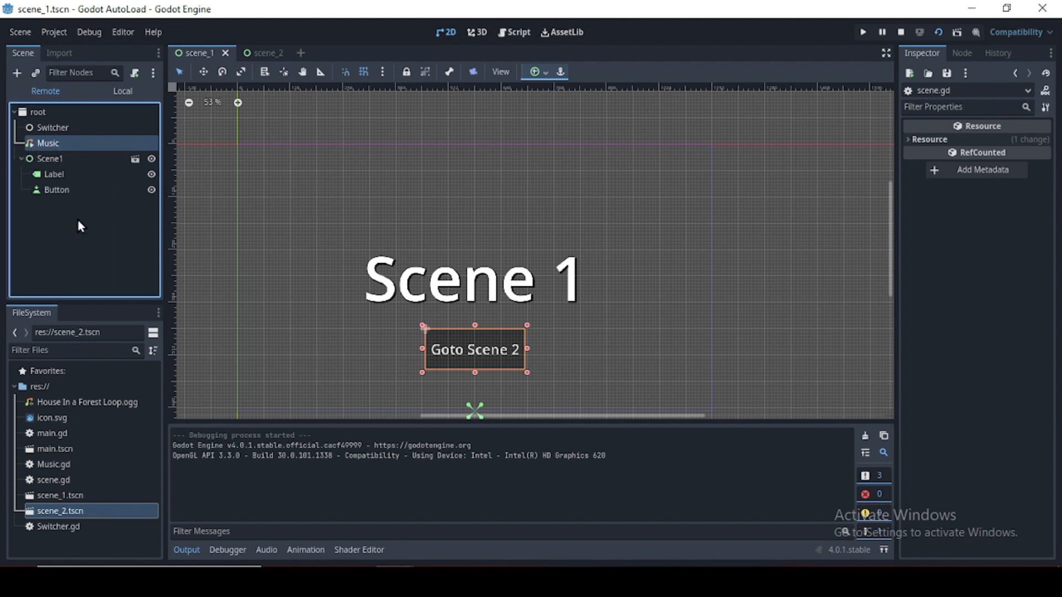
click(863, 32)
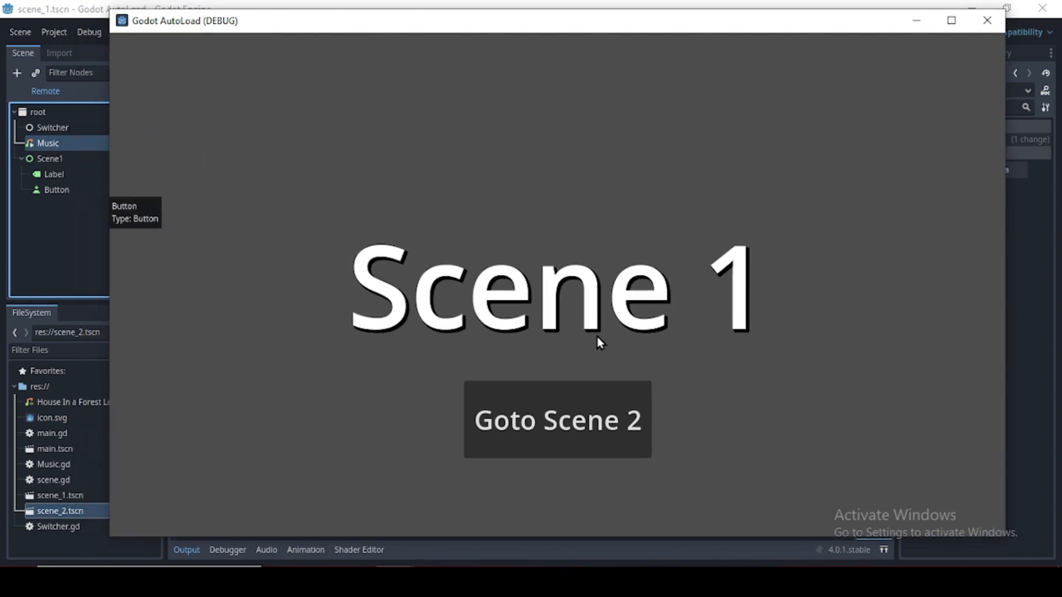
click(557, 419)
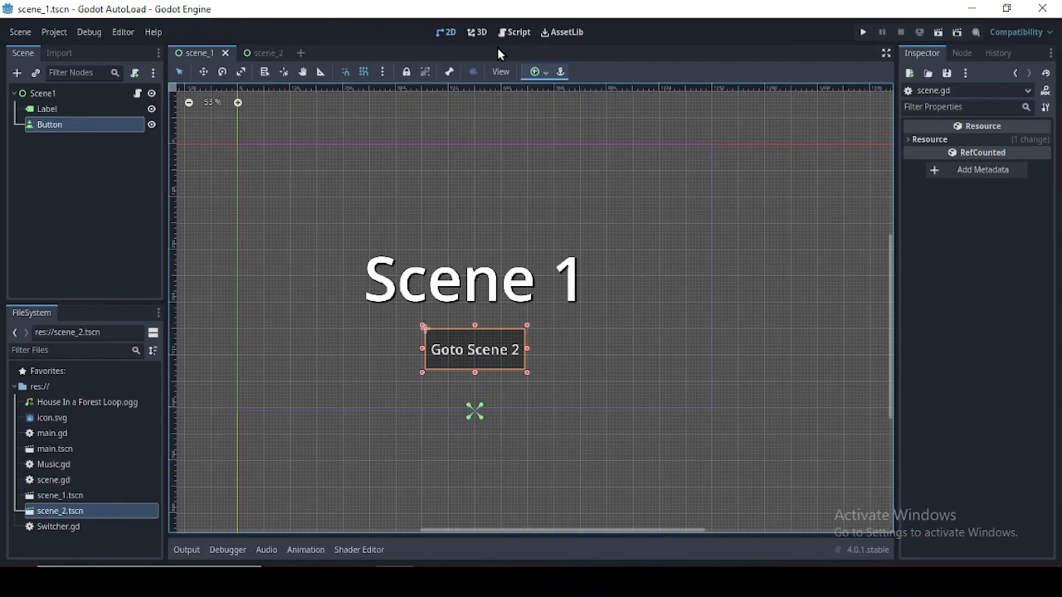
- Open Music.gd in the Script workspace and add a _ready() function
click(517, 32)
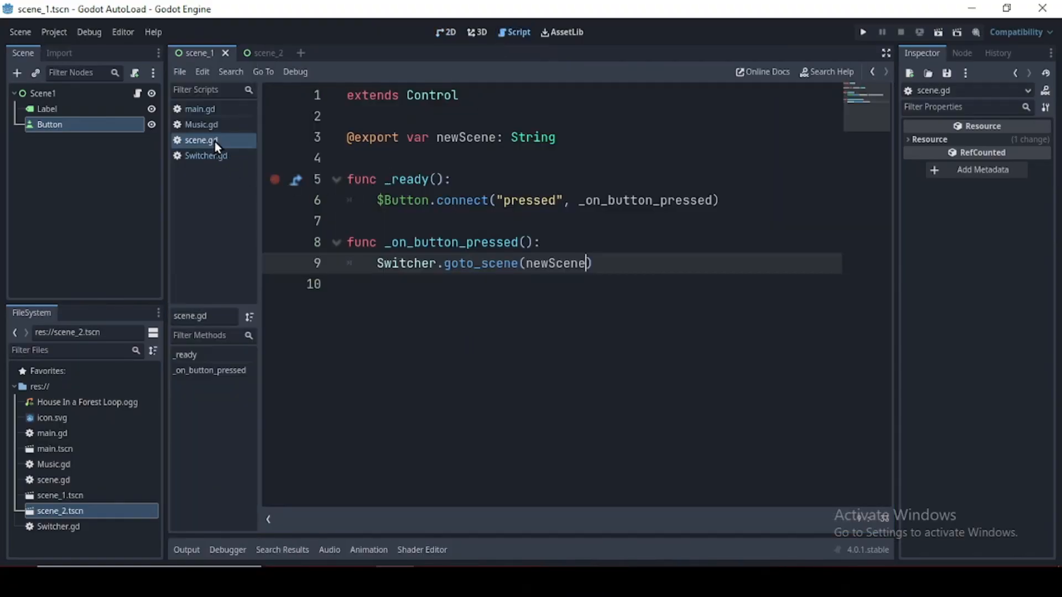
click(202, 124)
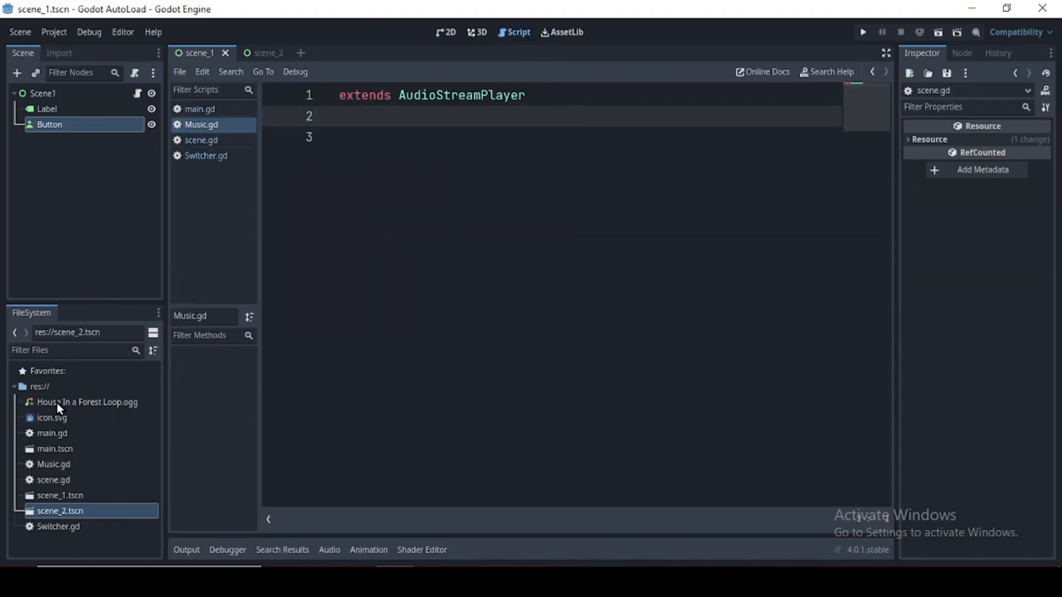
click(862, 32)
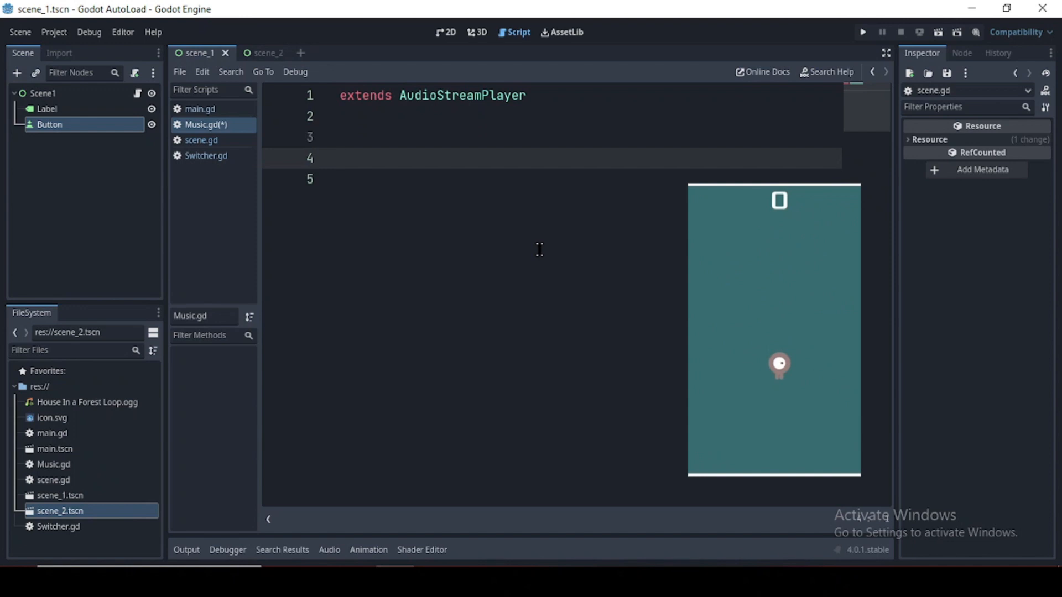
text(func)
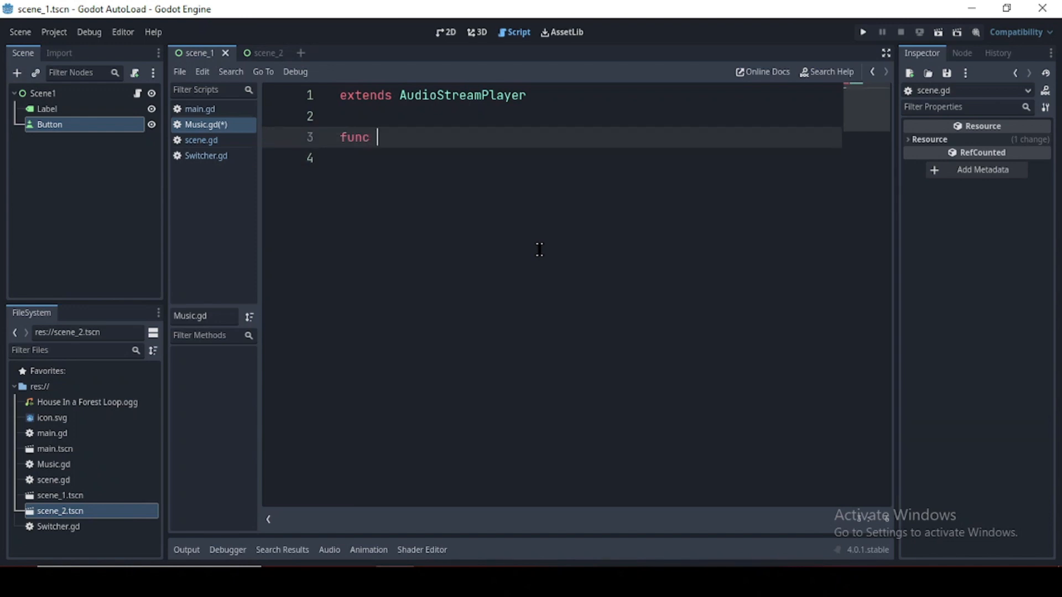
text(_ready():)
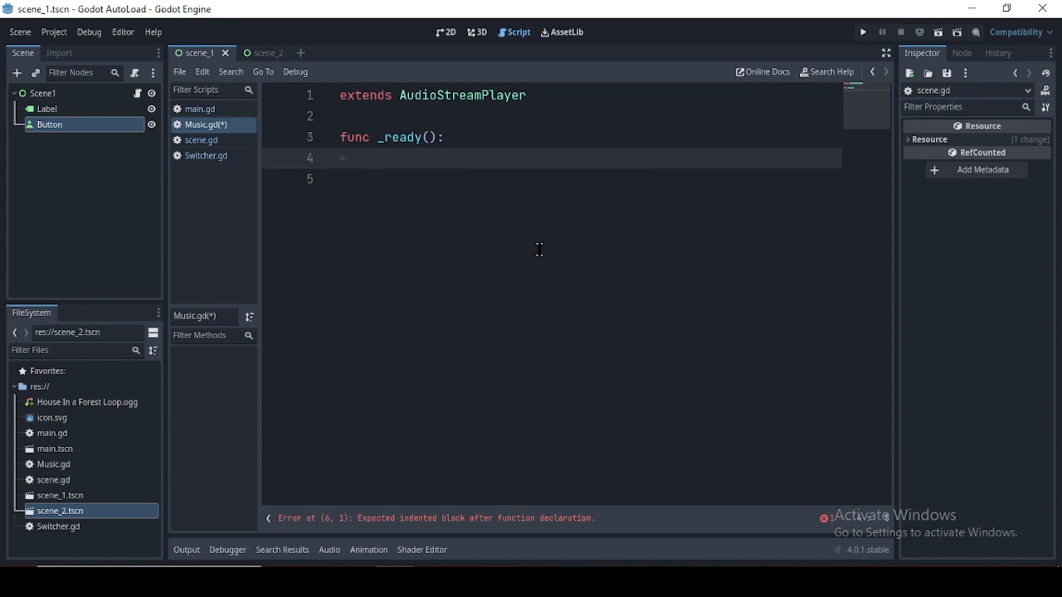
- Load 'House In a Forest Loop.ogg' as the stream, enable autoplay, and run
text(stream)
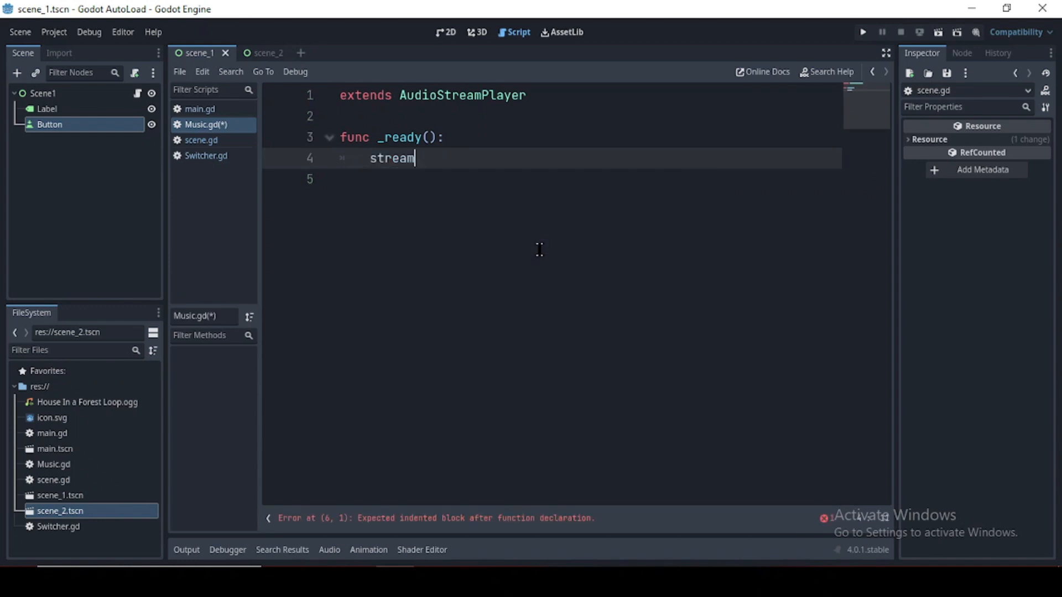
text(= load()
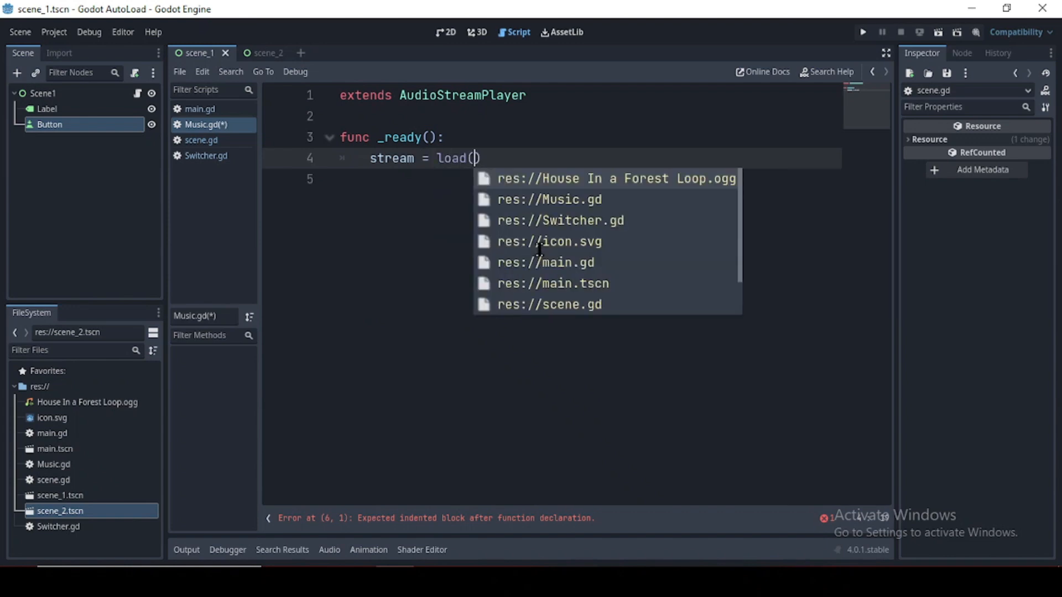
click(613, 178)
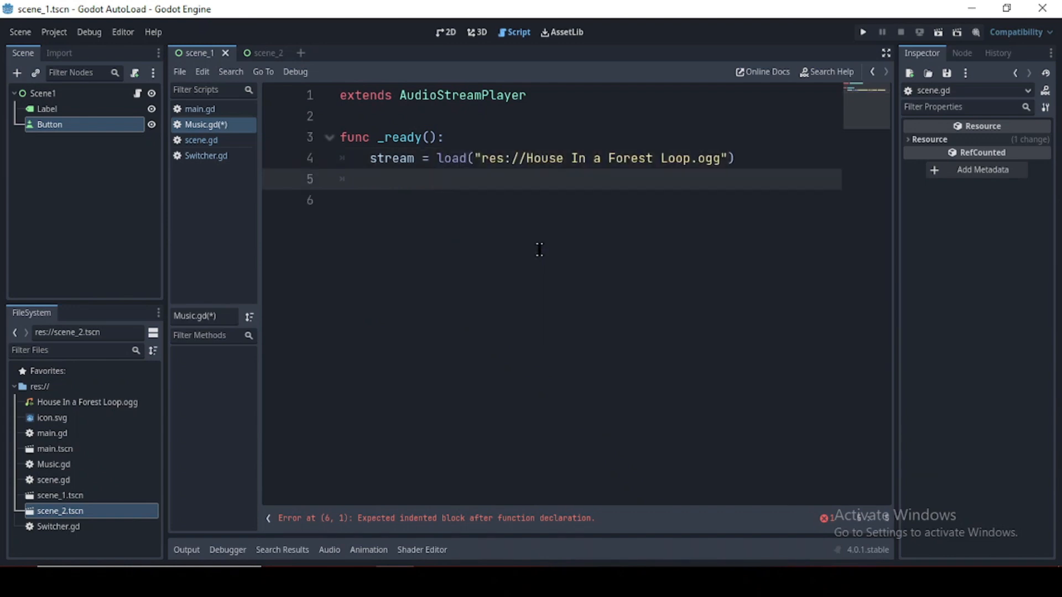
text(auto)
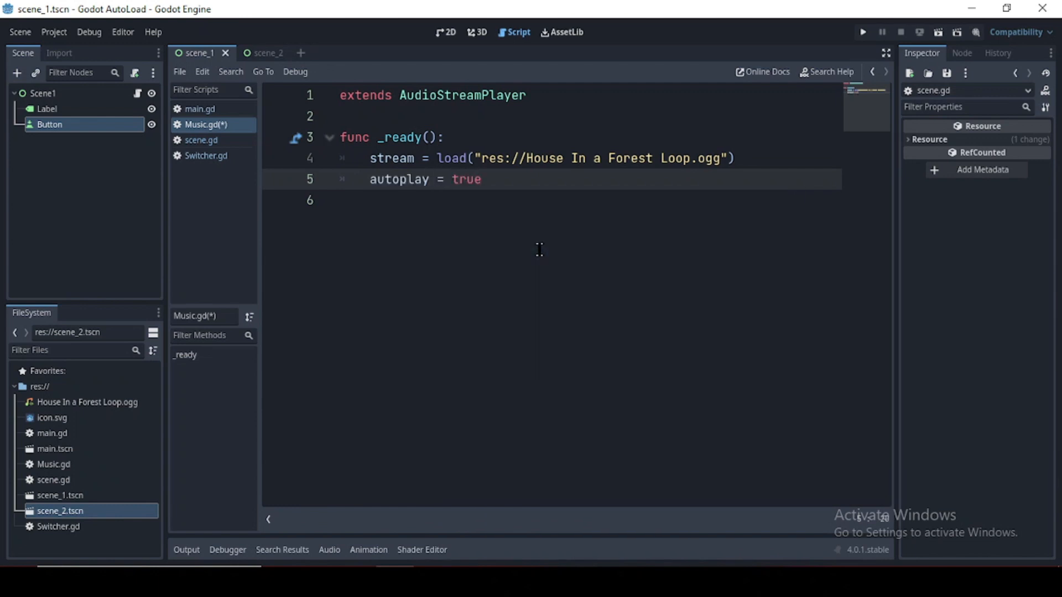
text(pla)
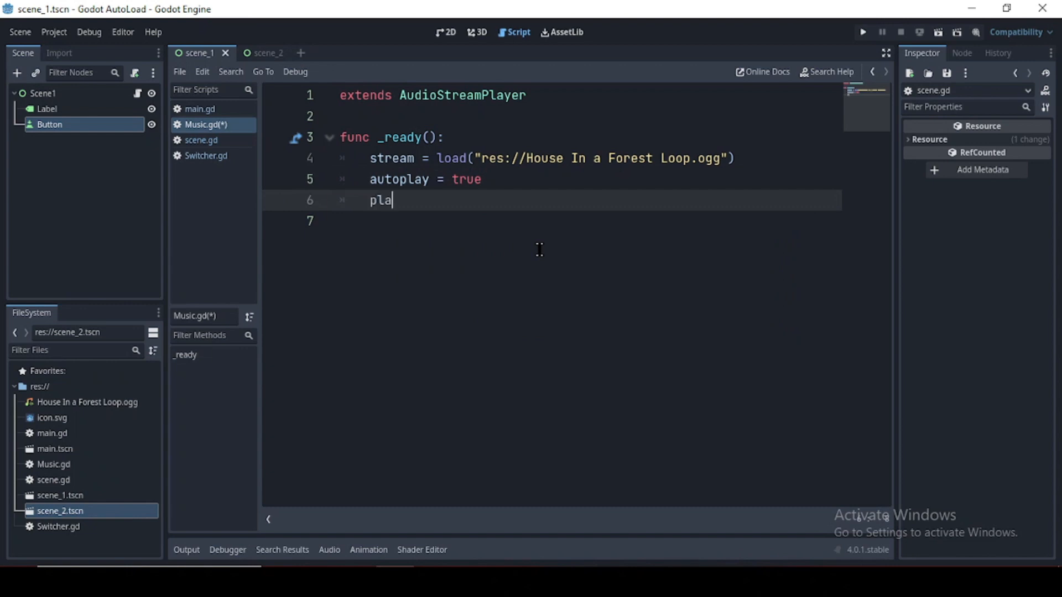
click(863, 32)
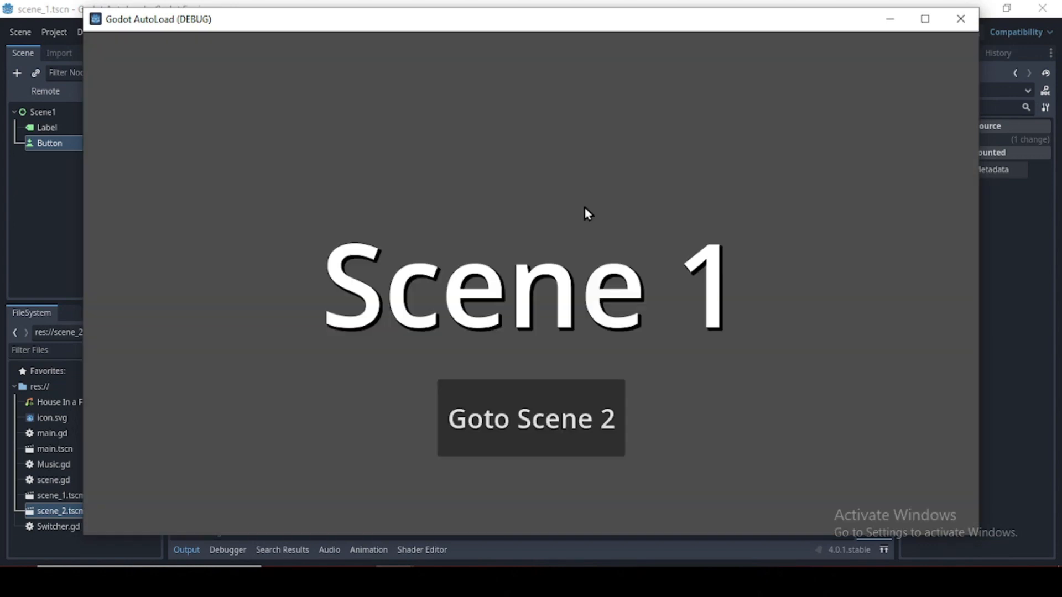
- Switch the running game to Scene 2 with the Goto Scene 2 button
click(531, 417)
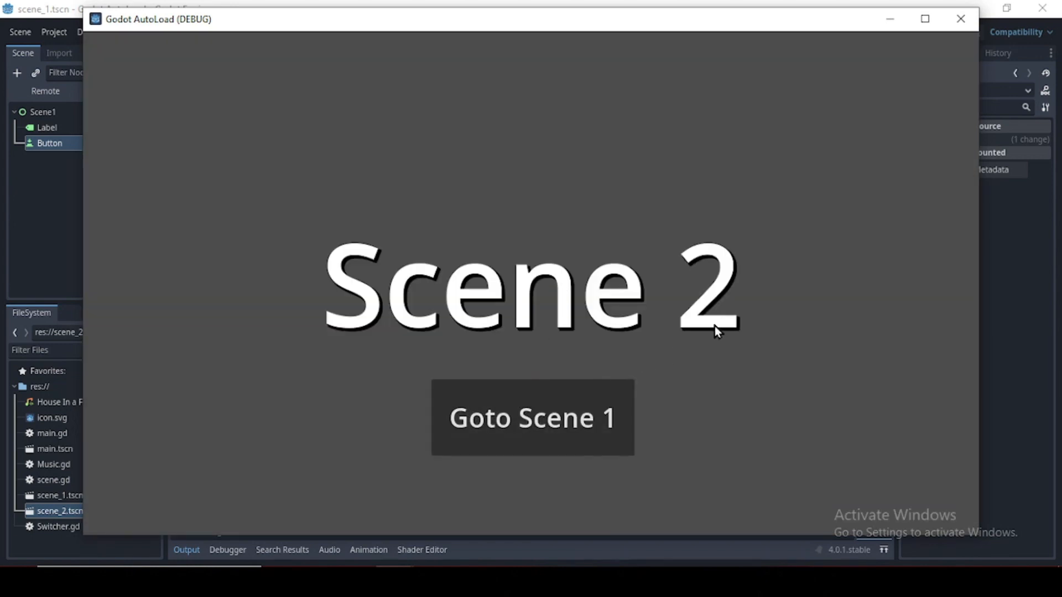
mouse_move(95, 132)
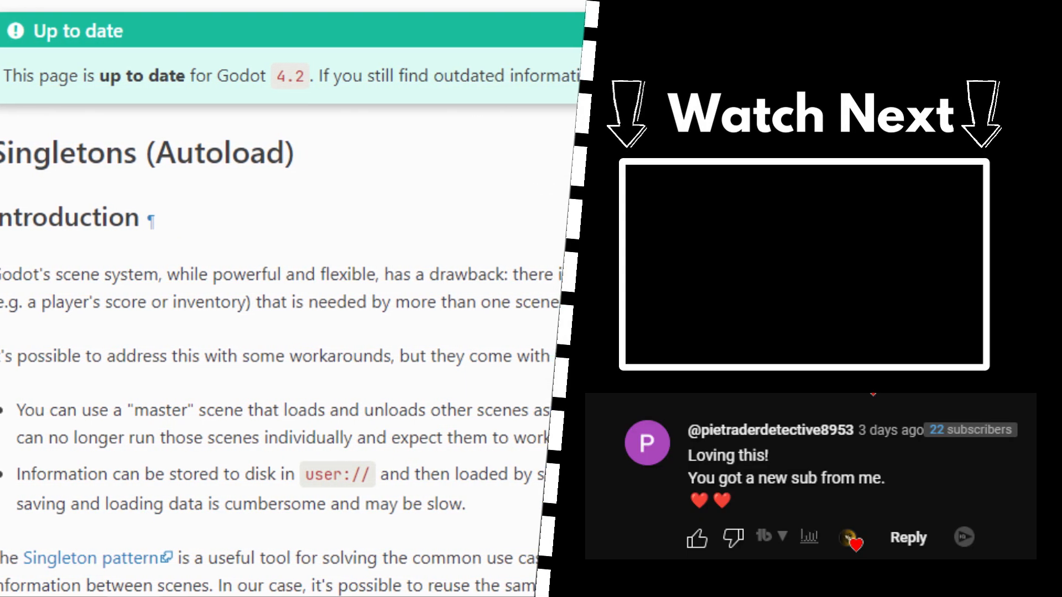
- Scroll the channel Home tab past For you and Videos down to Popular videos
scroll(down, 3)
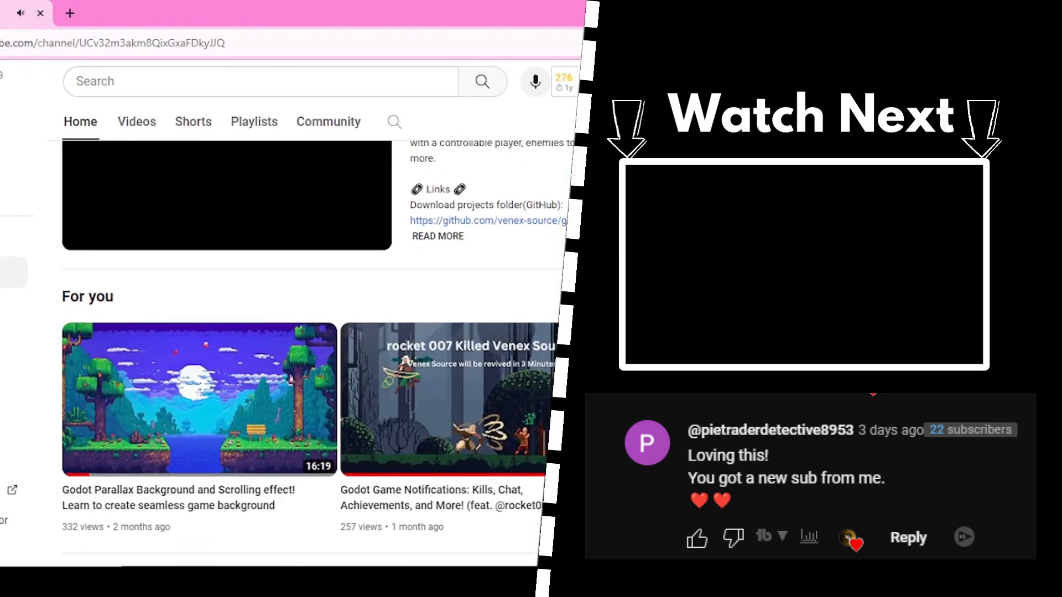
scroll(down, 3)
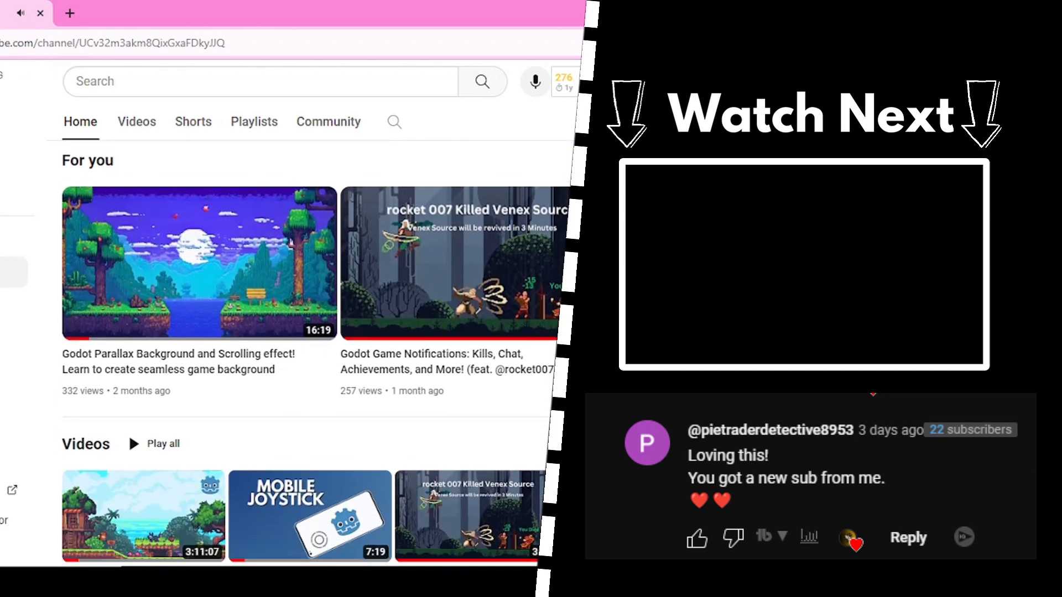
scroll(down, 3)
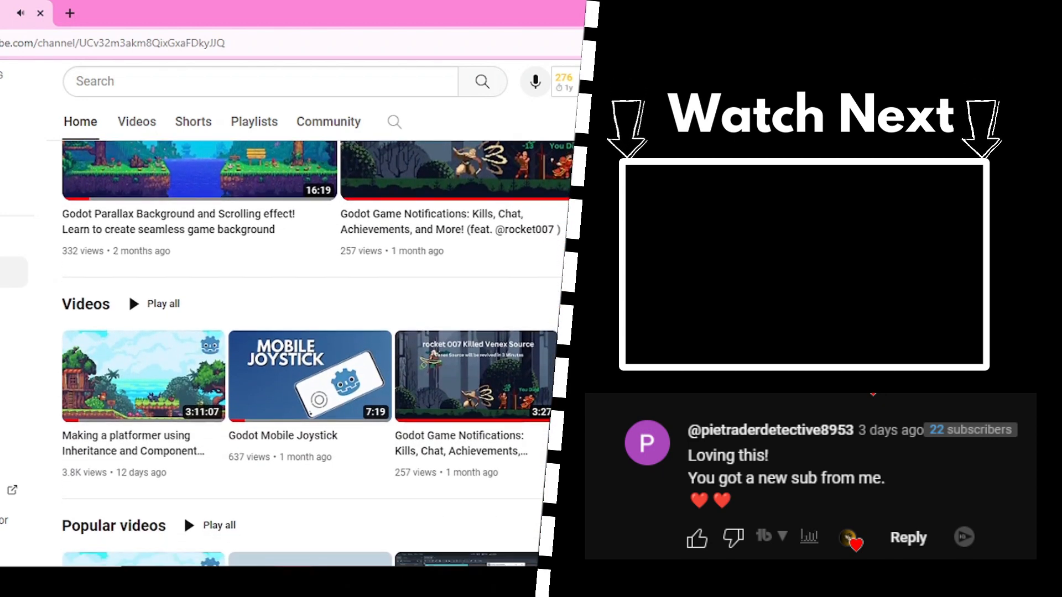
scroll(down, 3)
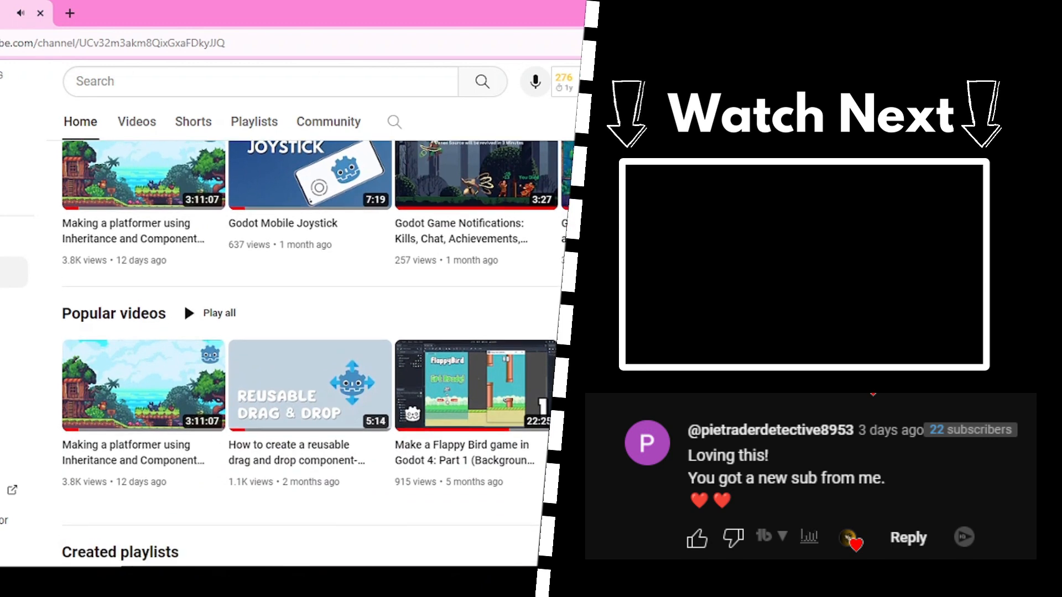